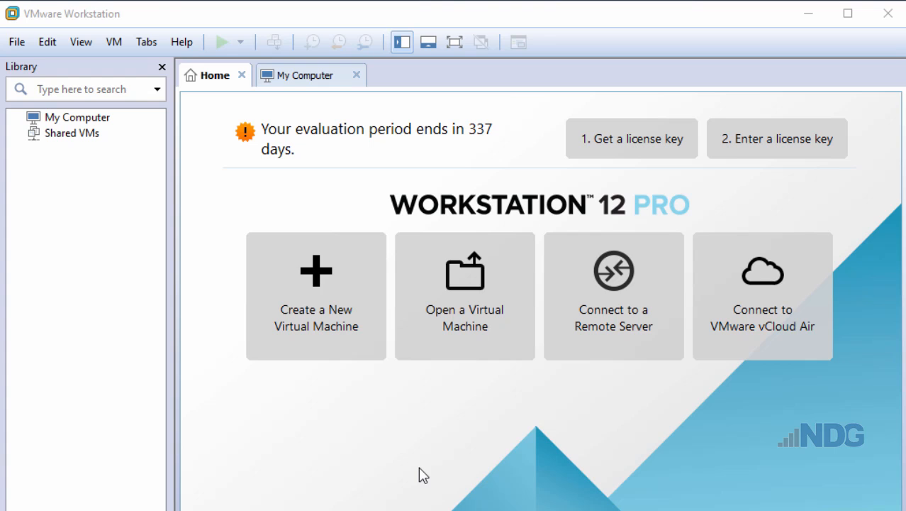
mouse_move(406, 464)
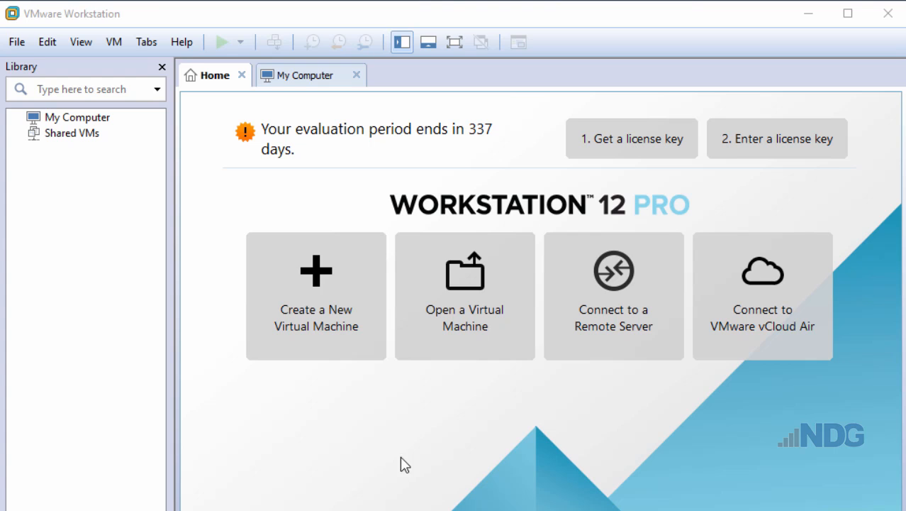
mouse_move(434, 442)
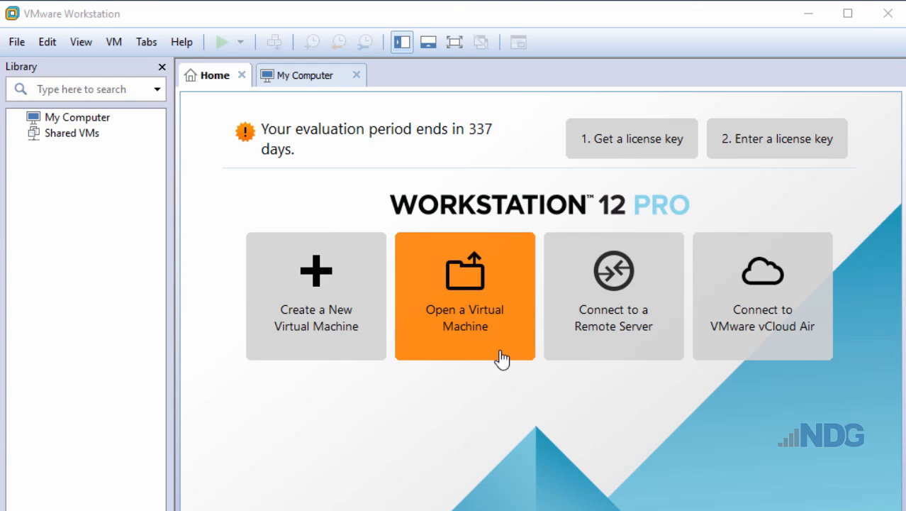
mouse_move(613, 354)
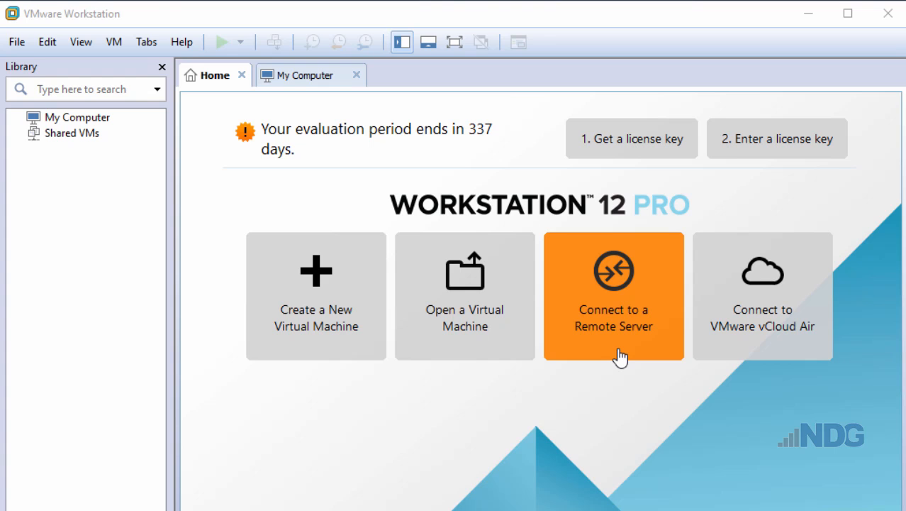
mouse_move(755, 362)
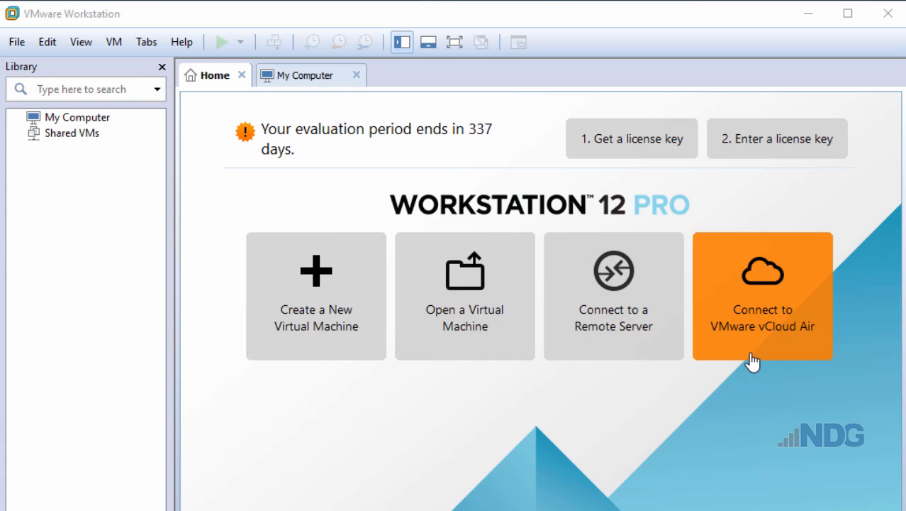
mouse_move(488, 454)
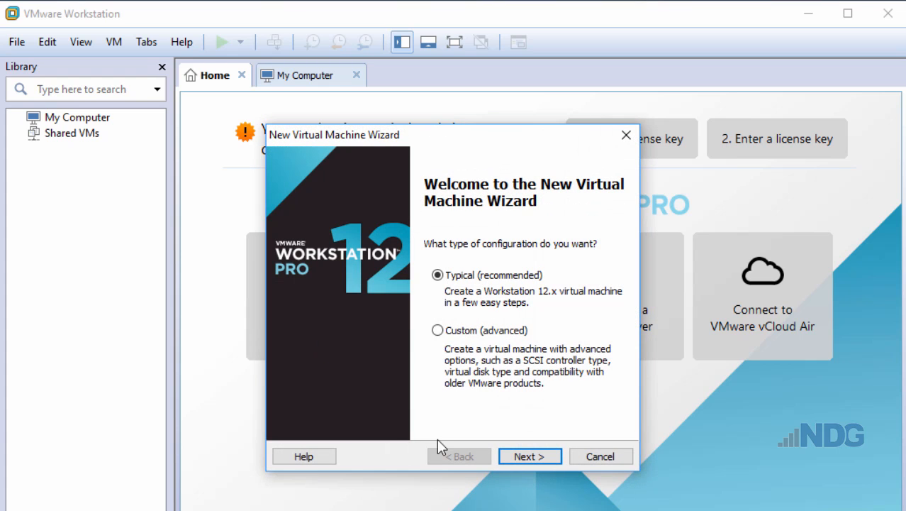
mouse_move(465, 307)
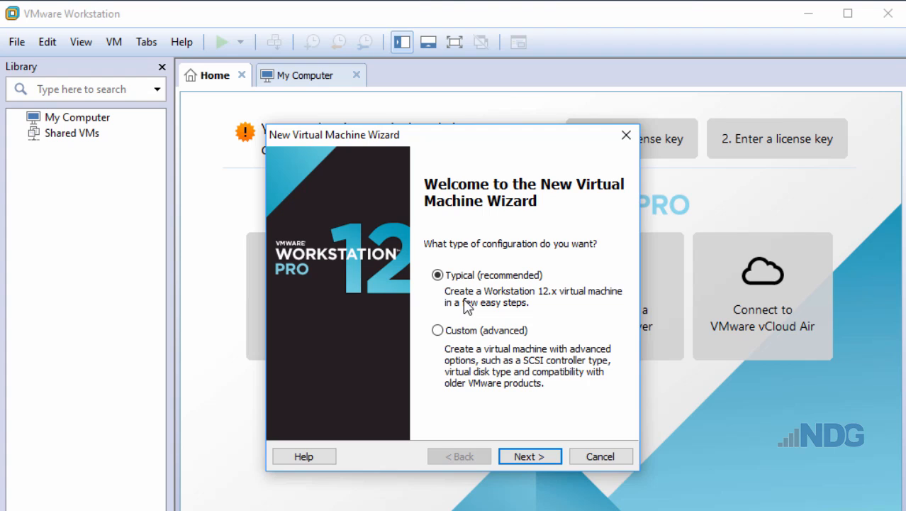
- Keep the Typical configuration and advance to the guest OS installation step, leaving install-later selected
left_click(529, 457)
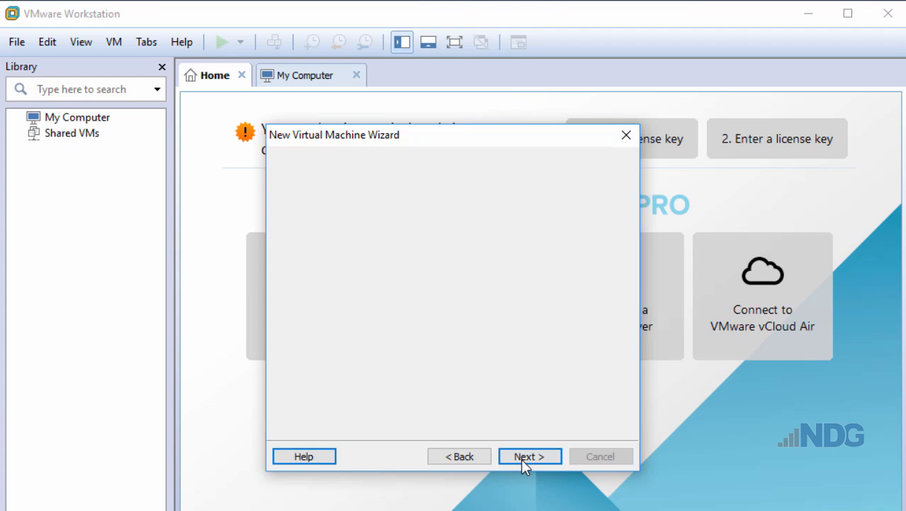
left_click(529, 457)
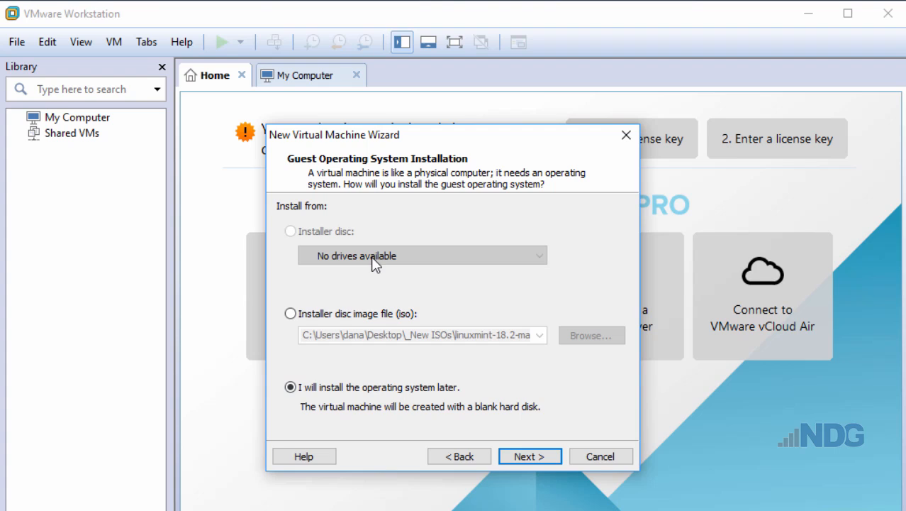
mouse_move(294, 236)
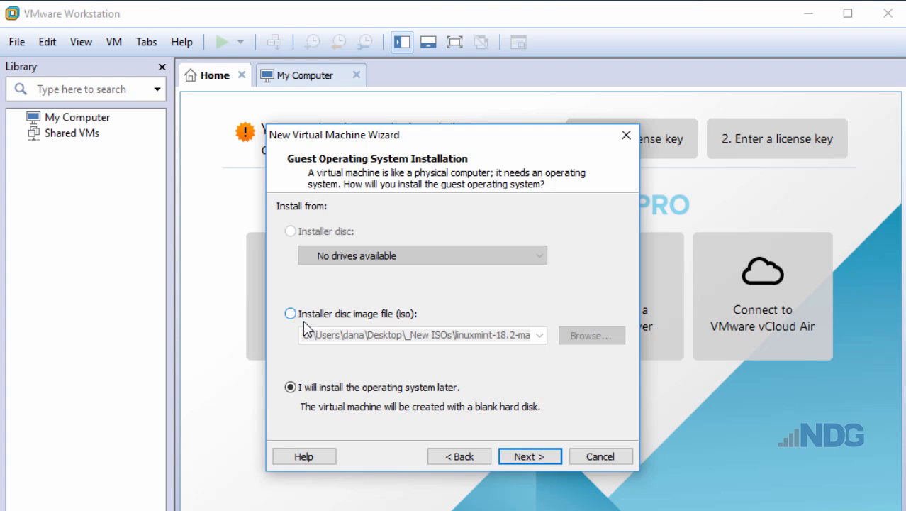
mouse_move(382, 327)
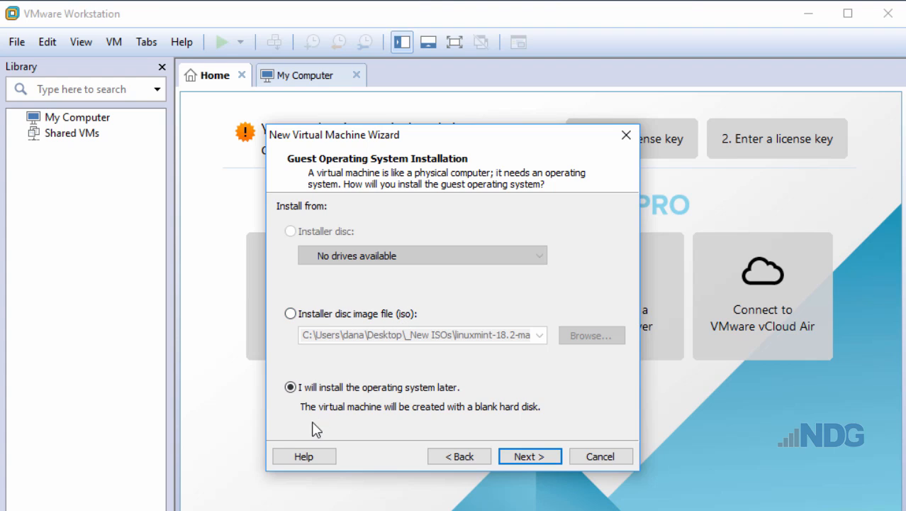
mouse_move(434, 432)
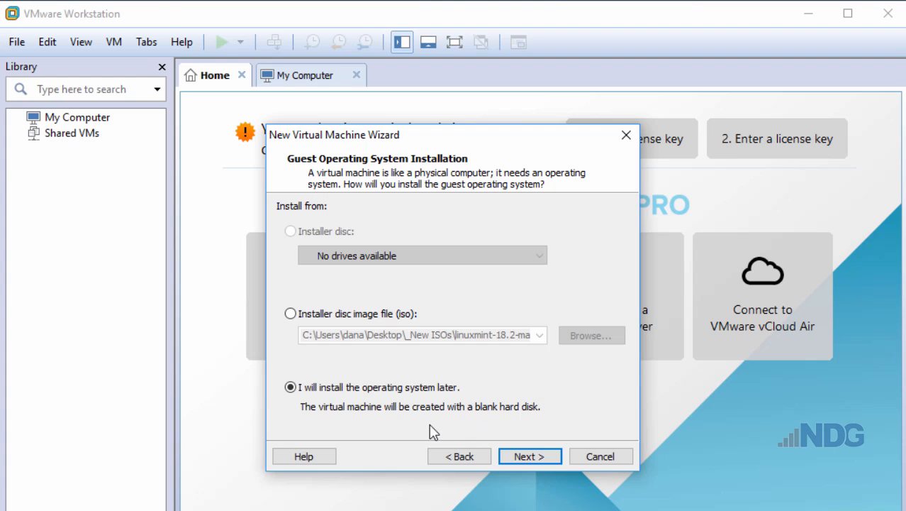
mouse_move(417, 405)
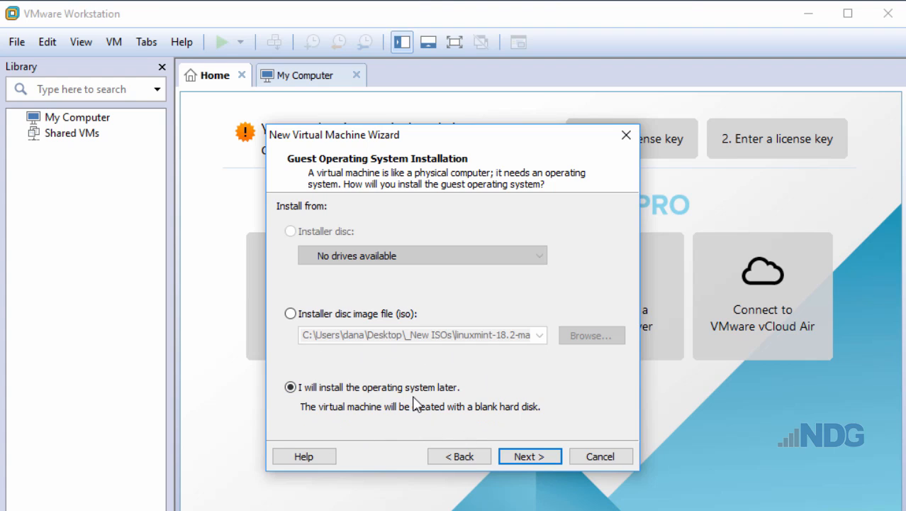
mouse_move(300, 410)
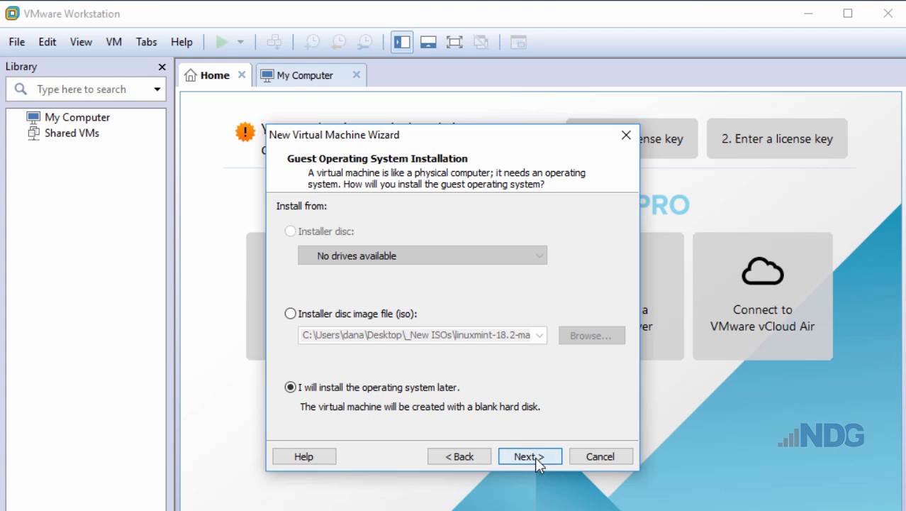
- Continue with install-later kept, reaching the guest OS step with Linux / Ubuntu 64-bit preselected
left_click(530, 457)
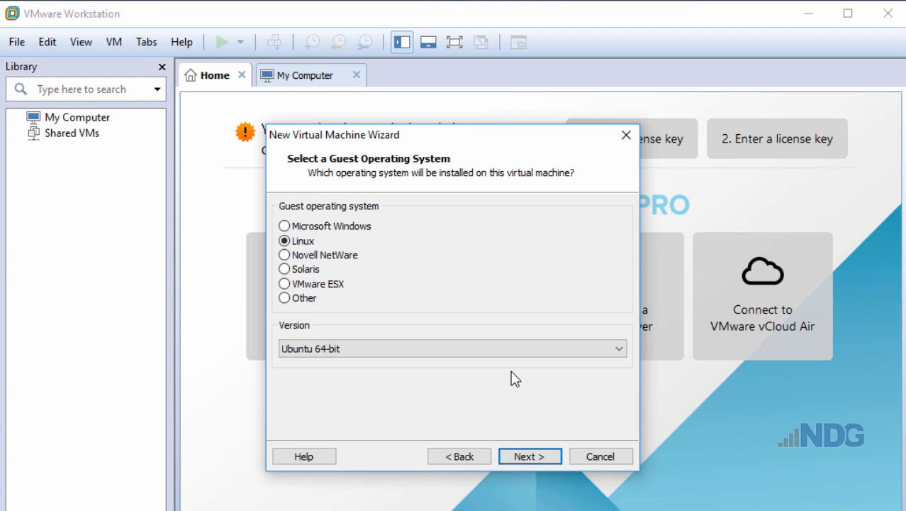
mouse_move(334, 254)
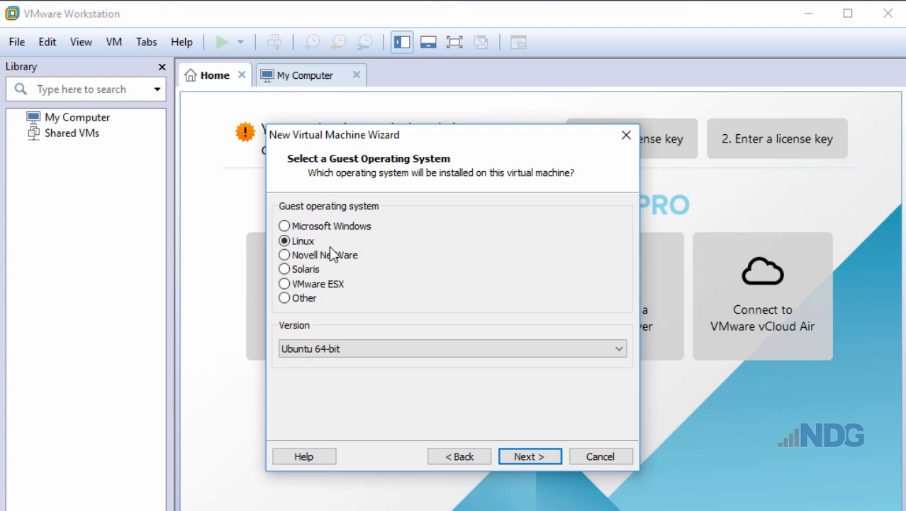
mouse_move(388, 366)
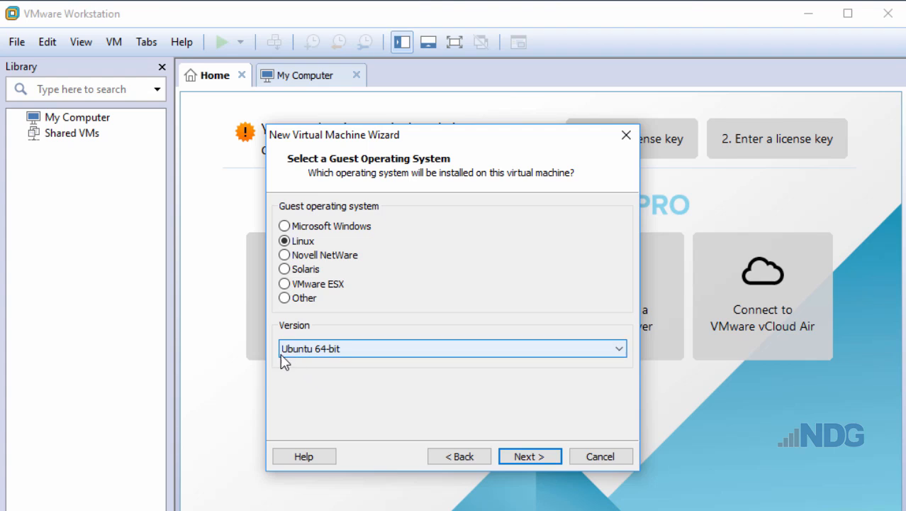
mouse_move(369, 360)
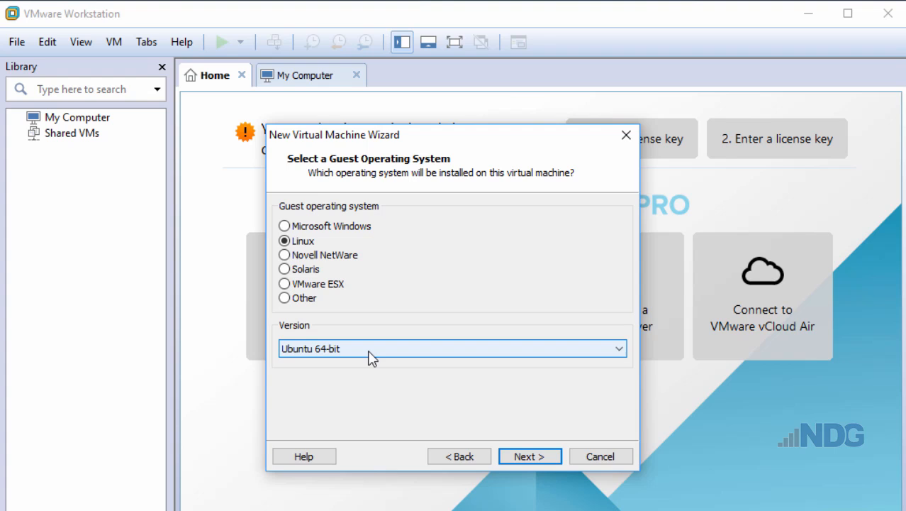
- Accept Linux Ubuntu 64-bit and name the machine 'Lubuntu 64-bit' by adding an L
left_click(531, 457)
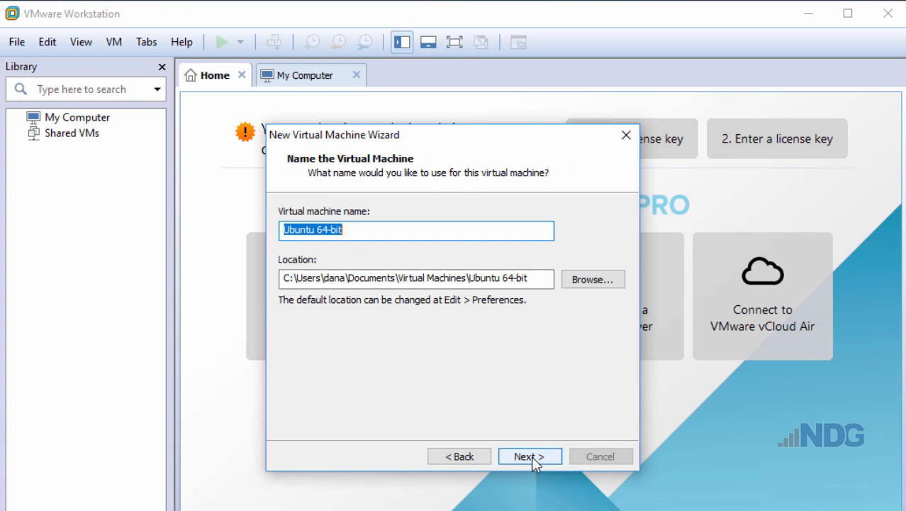
mouse_move(269, 186)
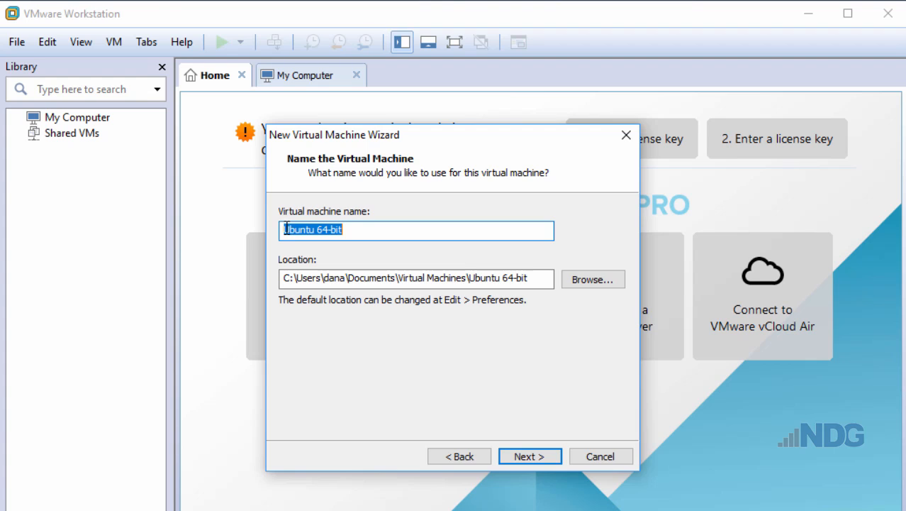
type("Lu")
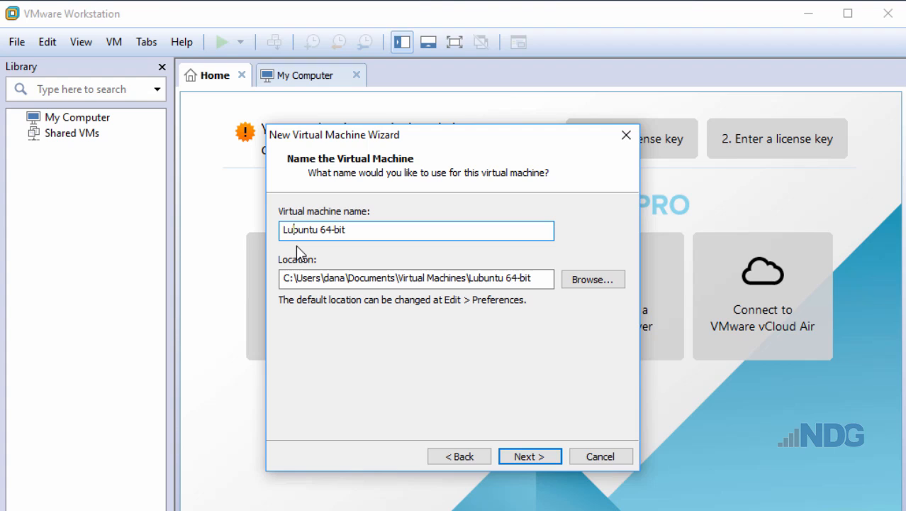
mouse_move(343, 253)
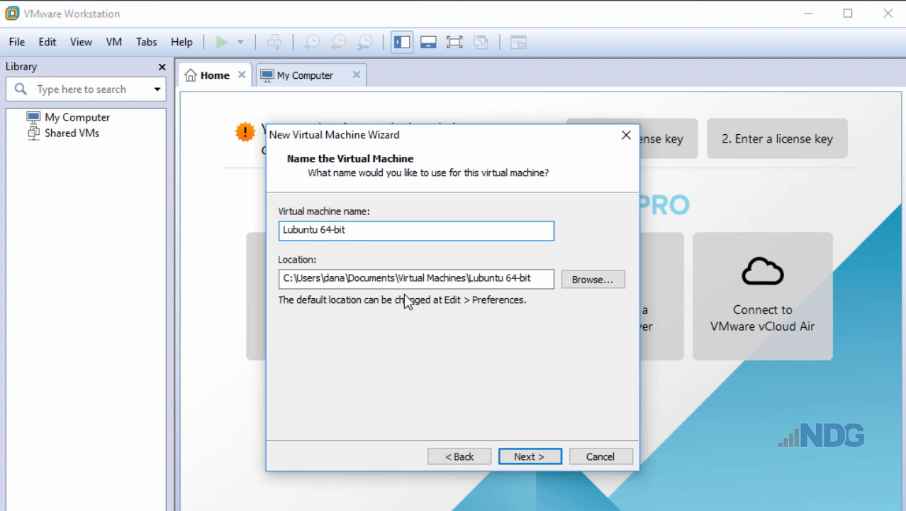
mouse_move(568, 303)
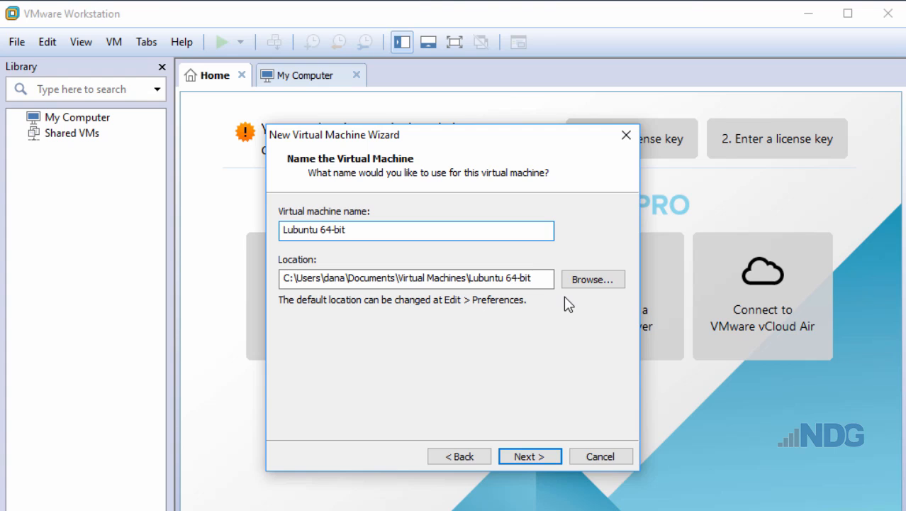
mouse_move(434, 258)
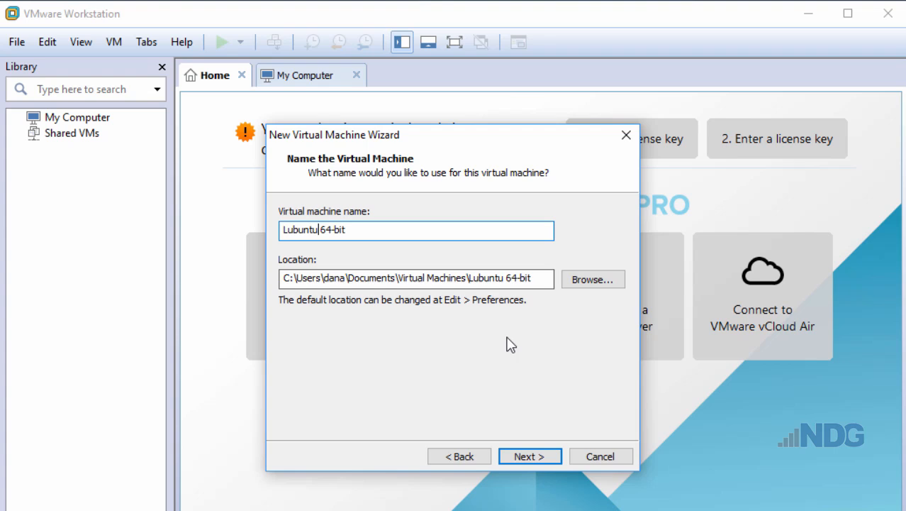
mouse_move(530, 457)
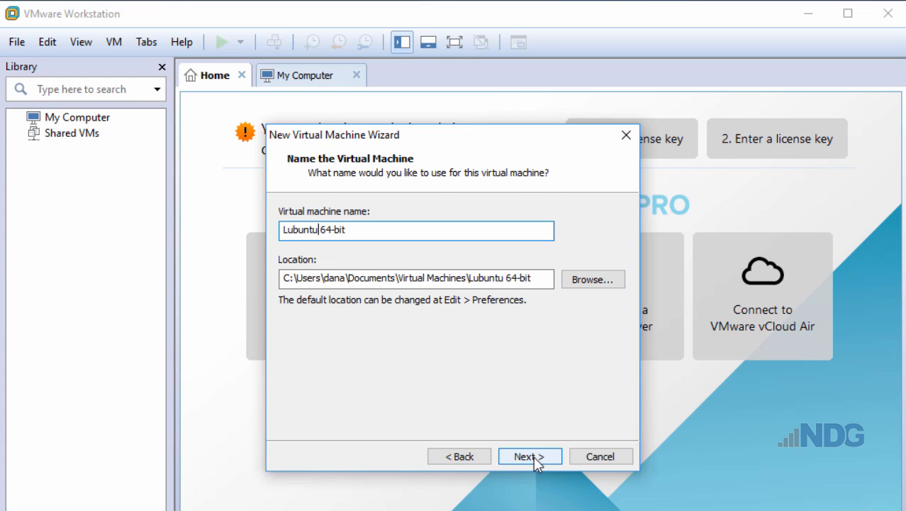
- Confirm the name and lower the maximum disk size from 20 GB to 15 GB
left_click(529, 457)
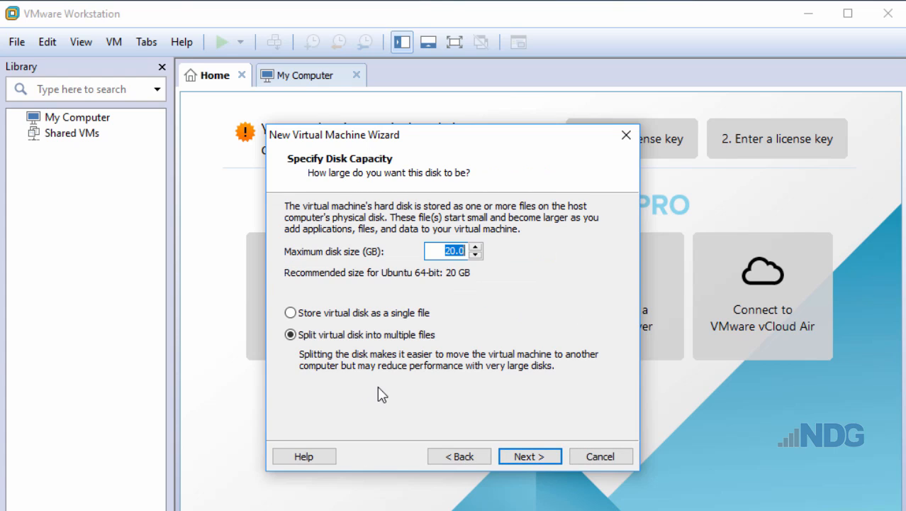
mouse_move(341, 356)
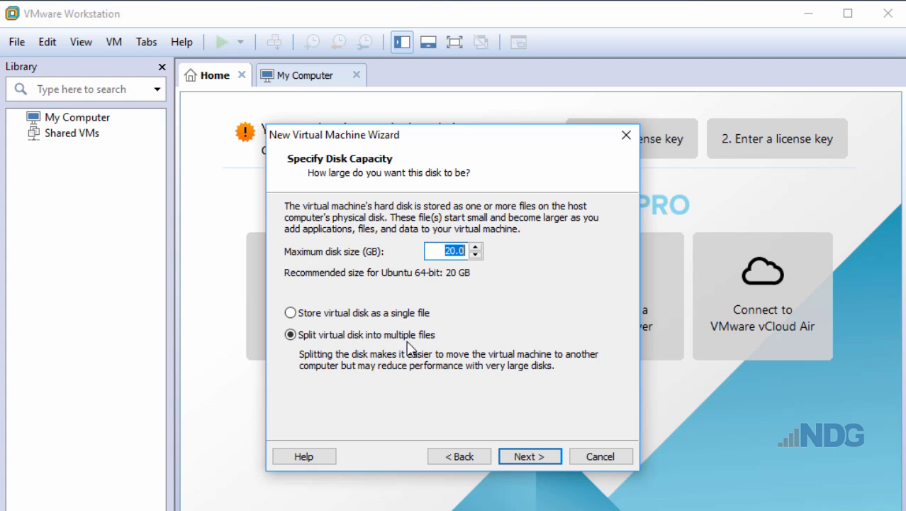
mouse_move(362, 268)
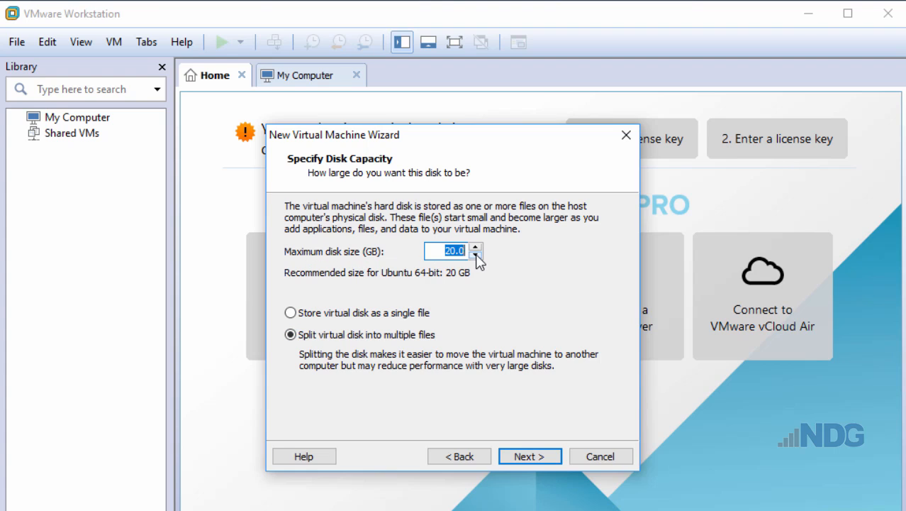
left_click(474, 255)
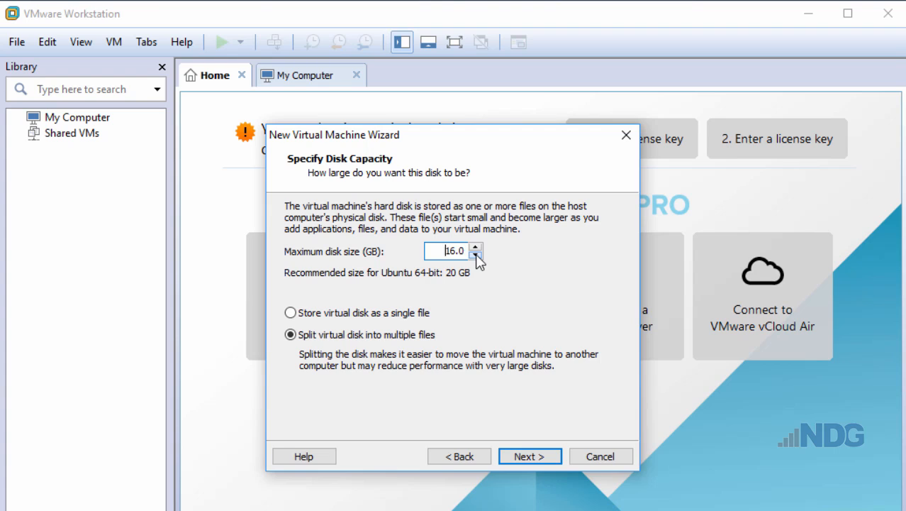
left_click(475, 256)
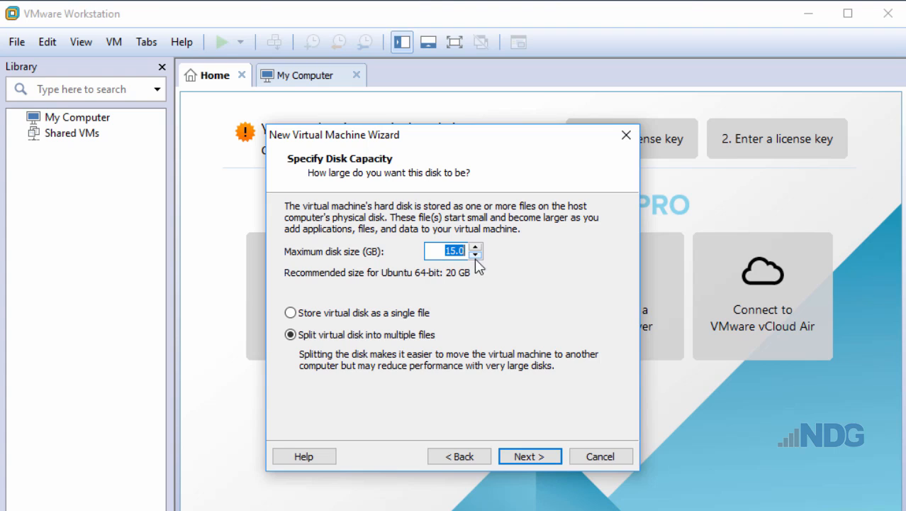
mouse_move(531, 457)
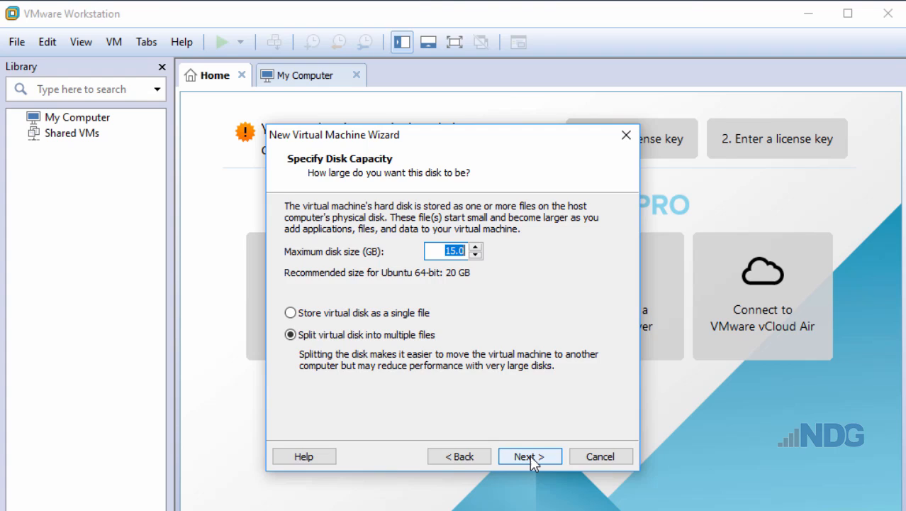
- Reach the ready-to-create summary listing Lubuntu 64-bit with a 15 GB split disk
left_click(530, 456)
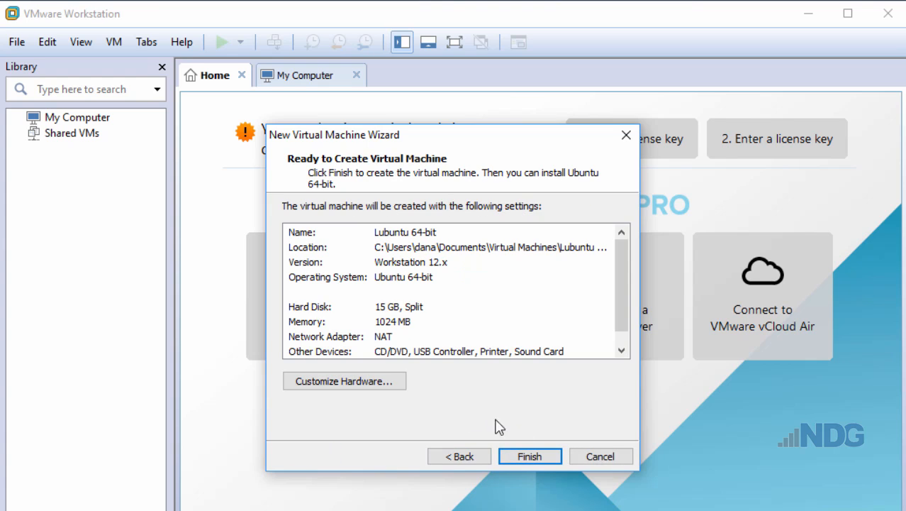
mouse_move(447, 387)
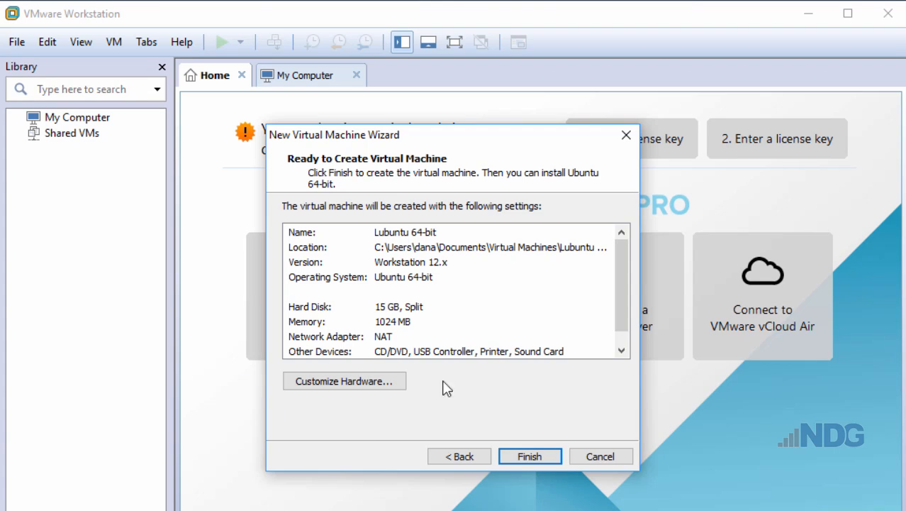
mouse_move(349, 419)
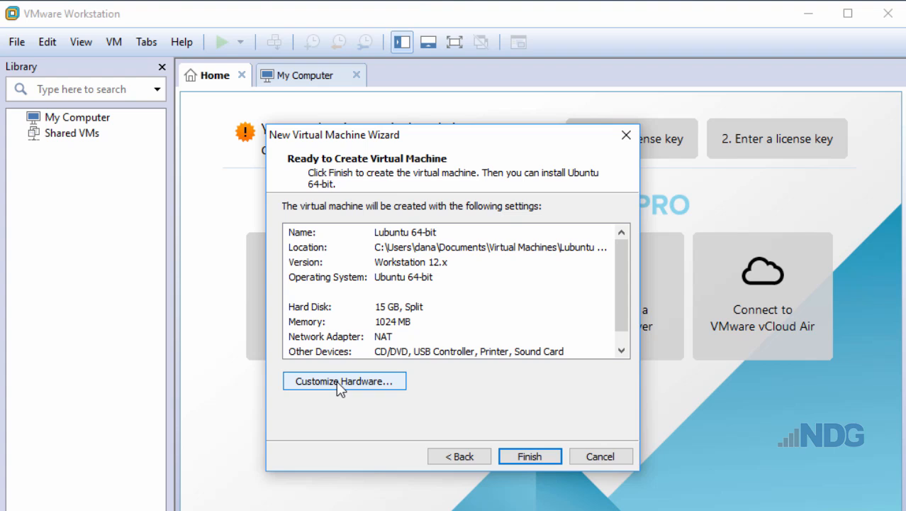
- In Customize Hardware, replace the memory value so it reads 2048 MB
left_click(345, 380)
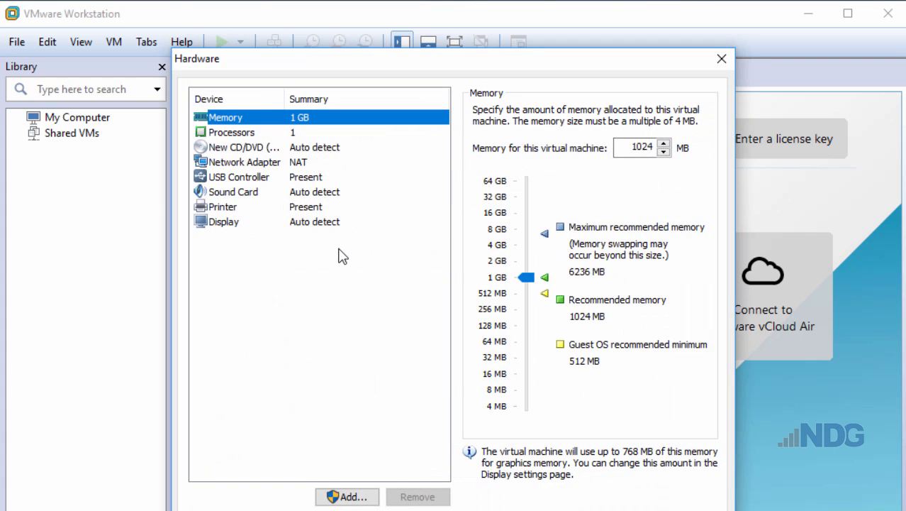
mouse_move(485, 192)
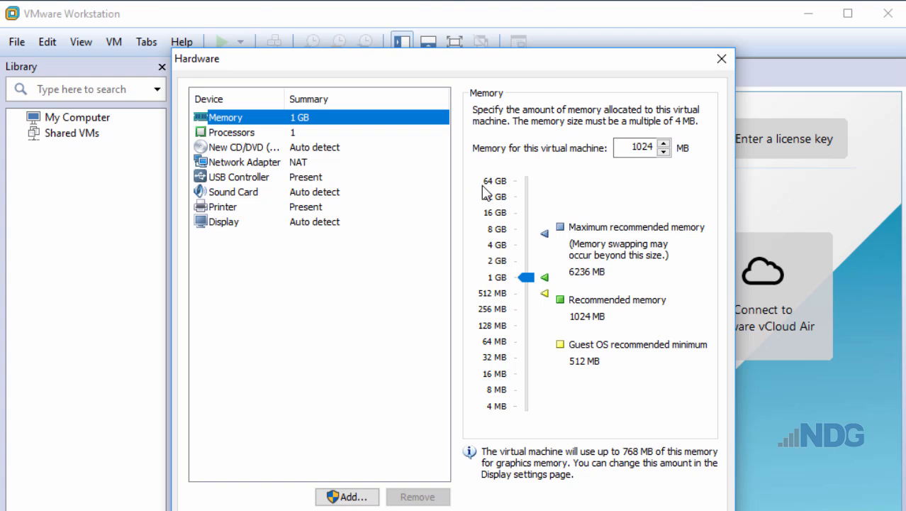
mouse_move(267, 128)
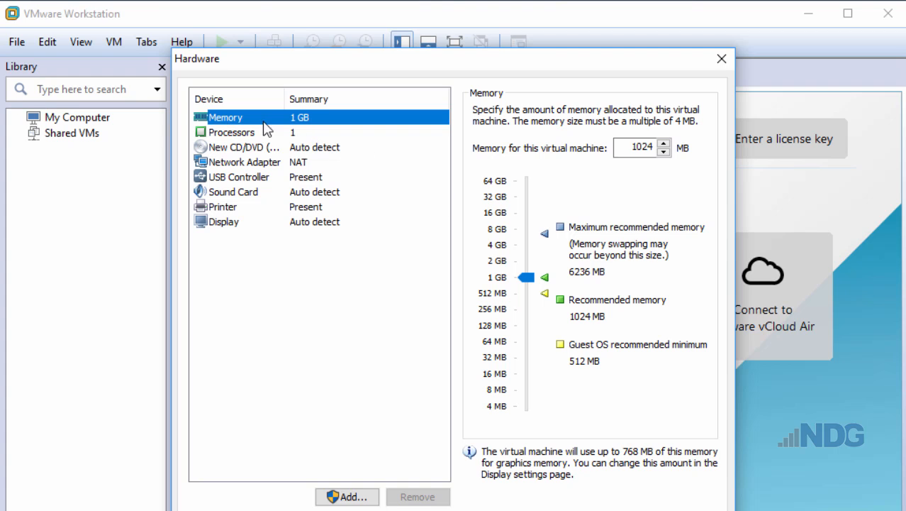
triple_click(638, 146)
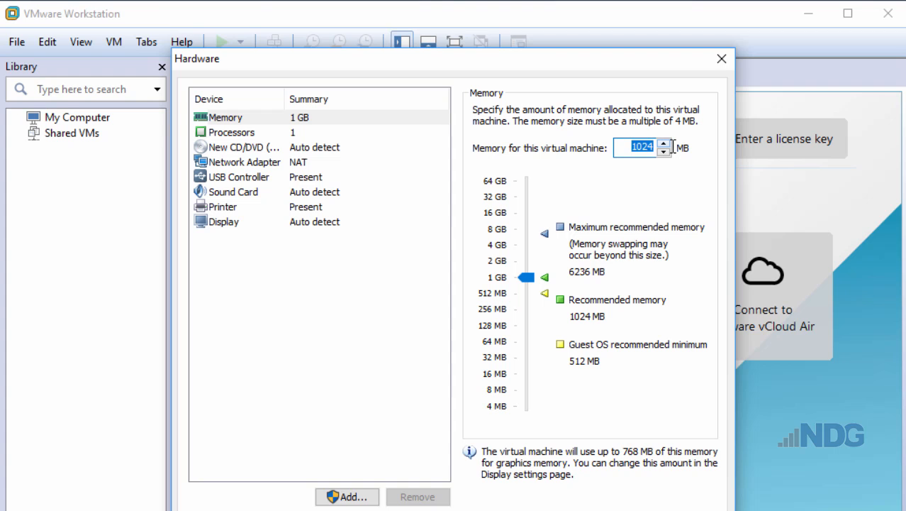
type("2048")
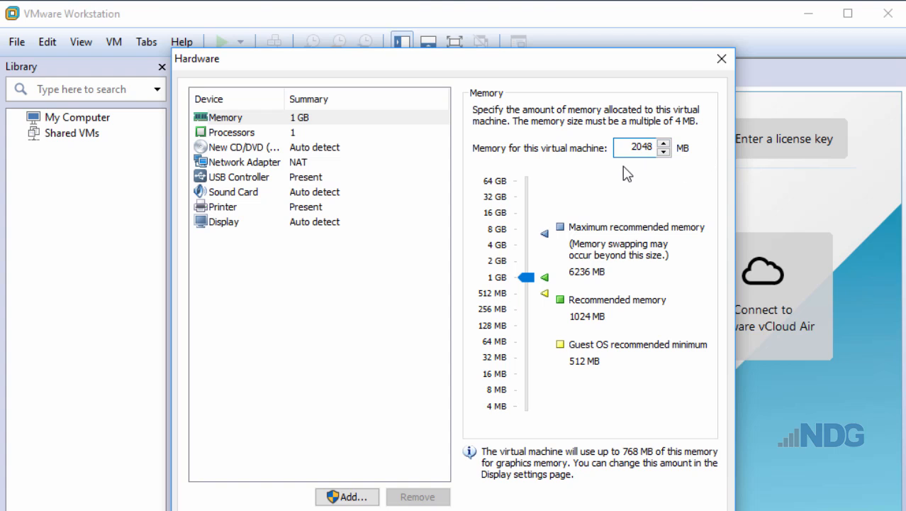
mouse_move(647, 181)
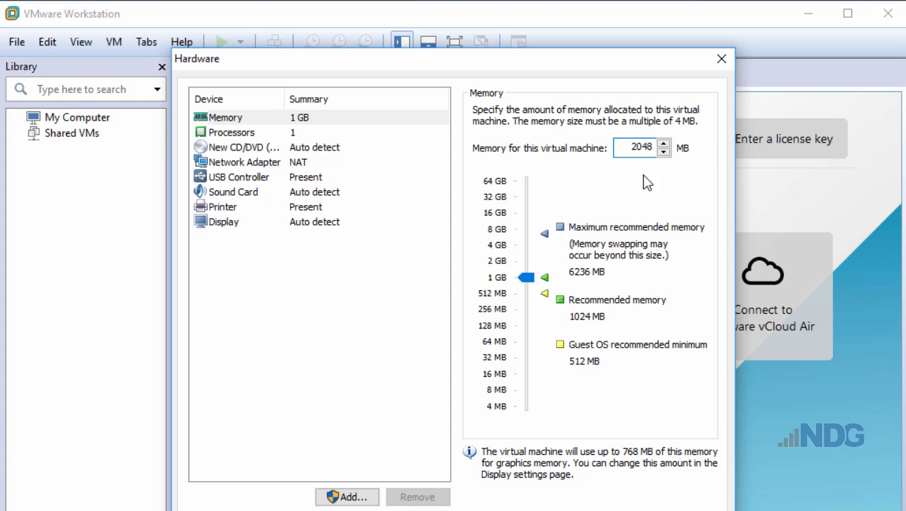
mouse_move(236, 150)
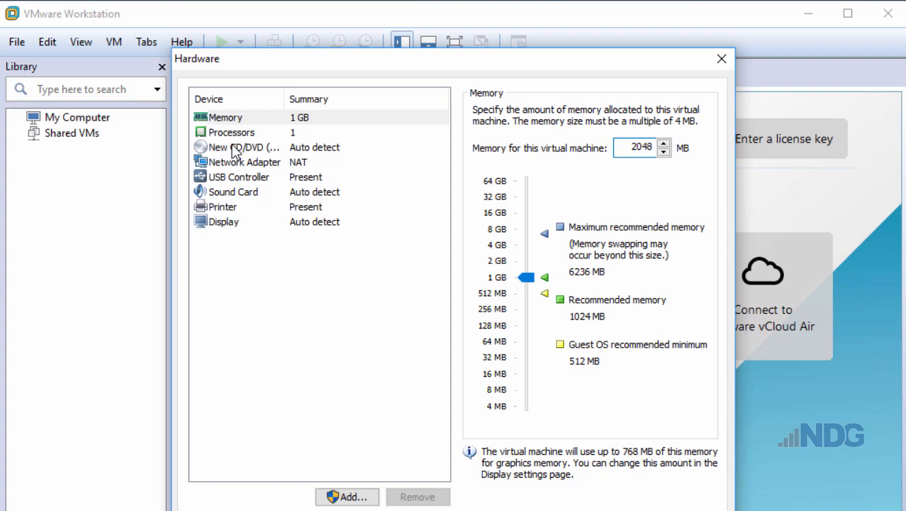
- Set the number of processors to 2 in the Processors settings
left_click(231, 132)
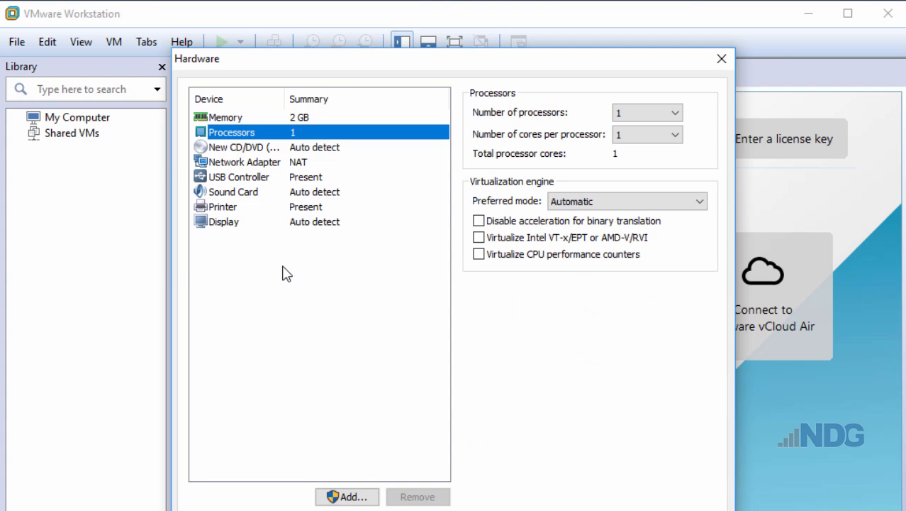
mouse_move(500, 133)
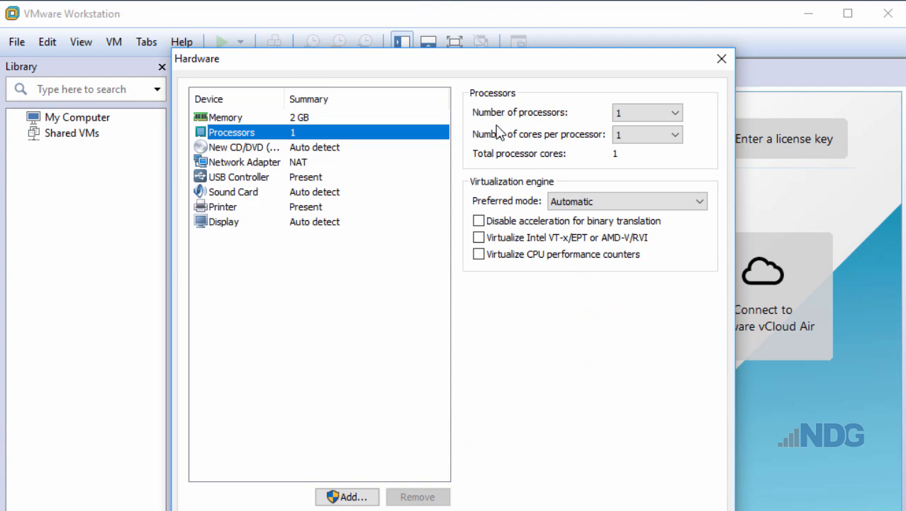
left_click(674, 112)
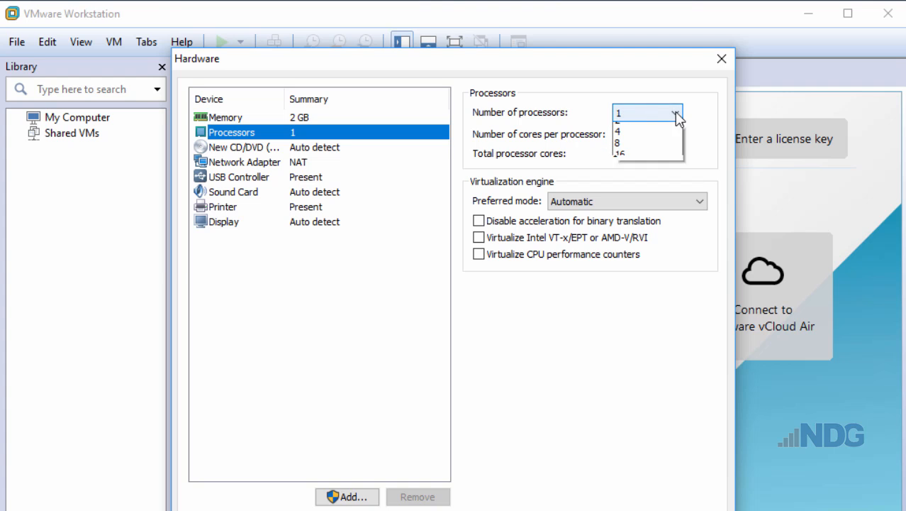
left_click(635, 121)
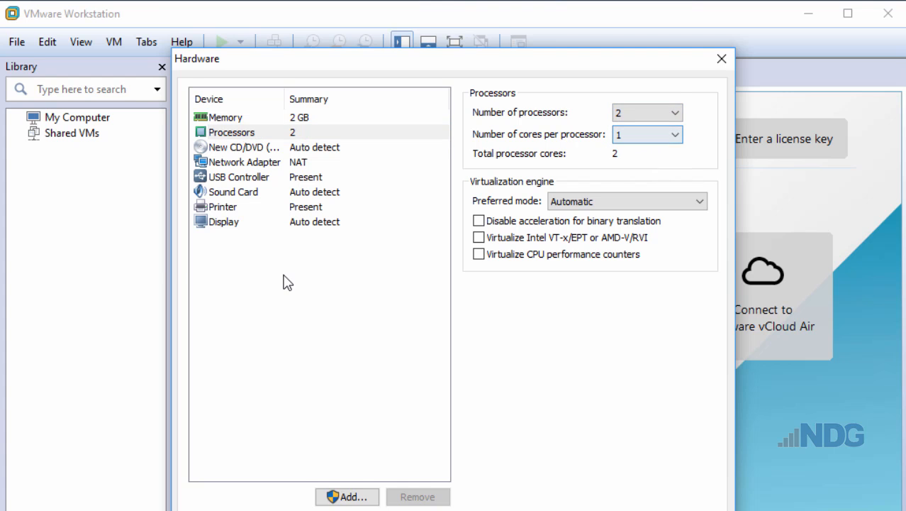
mouse_move(220, 149)
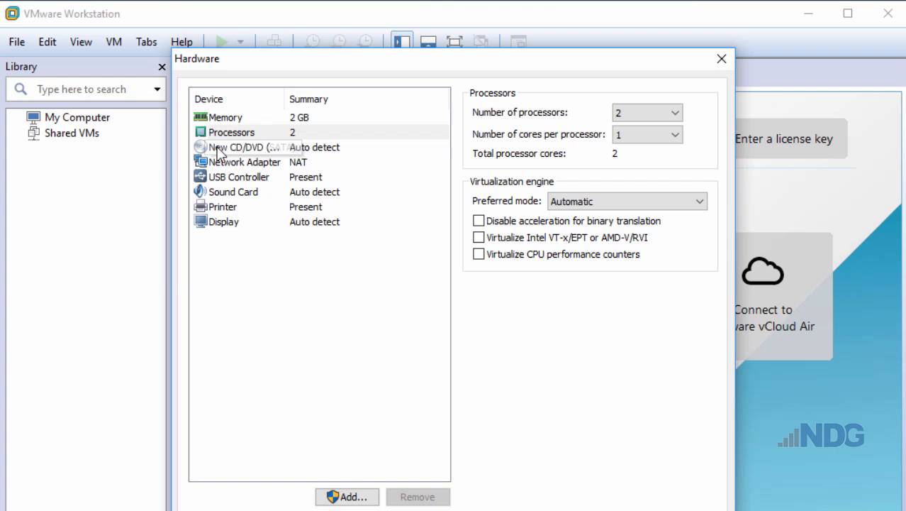
- Set the New CD/DVD drive to use the Lubuntu ISO image file from the _New ISOs folder
left_click(244, 146)
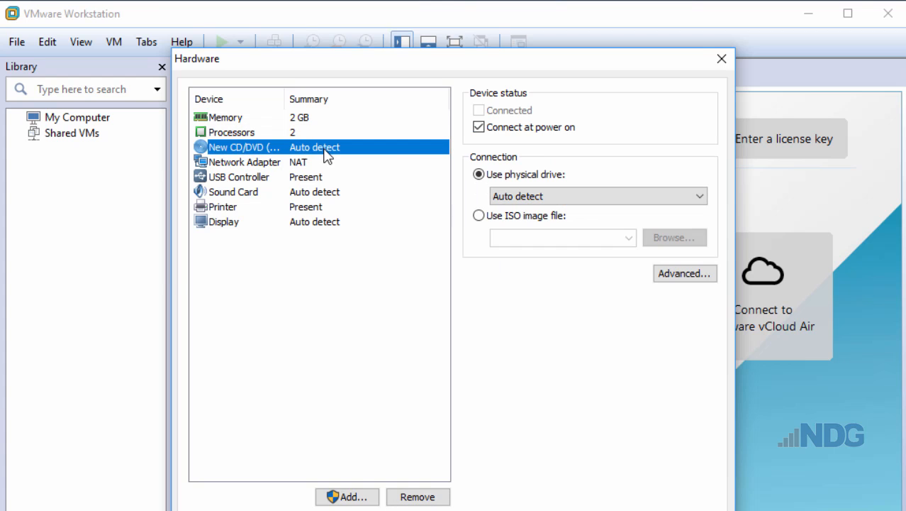
double_click(244, 147)
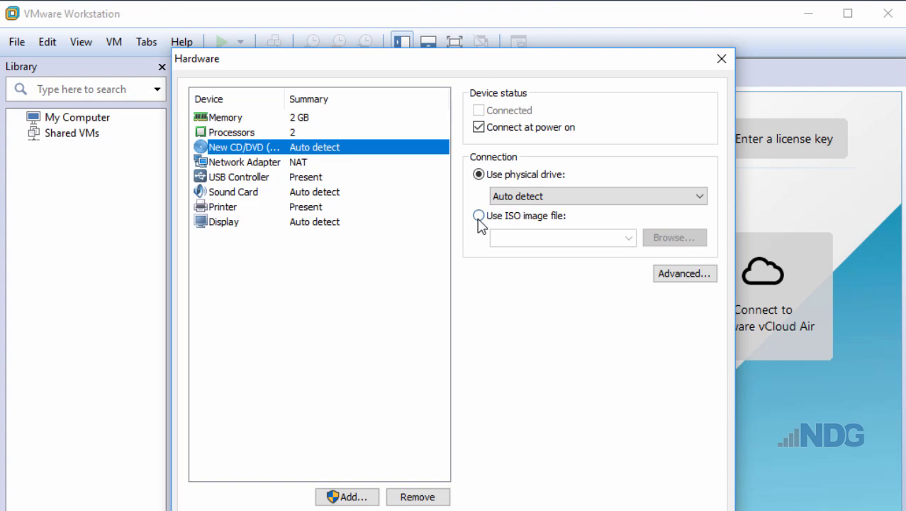
left_click(479, 215)
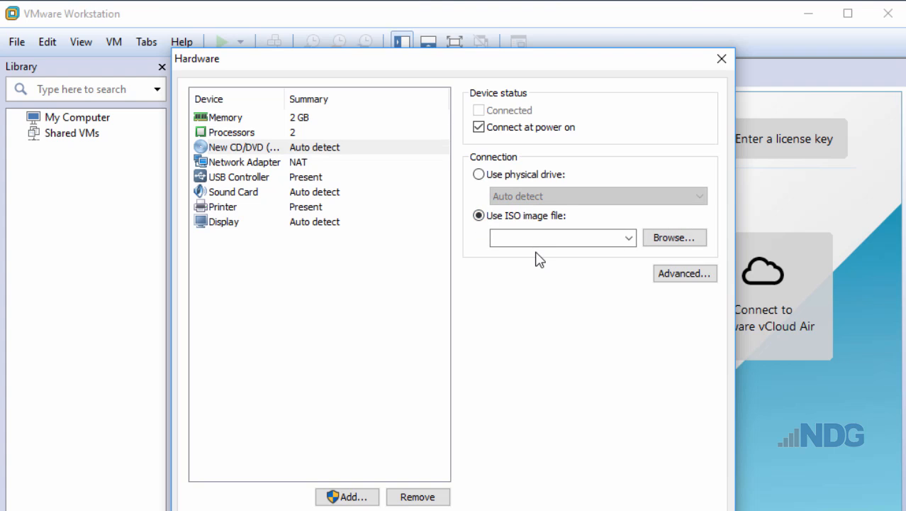
mouse_move(512, 277)
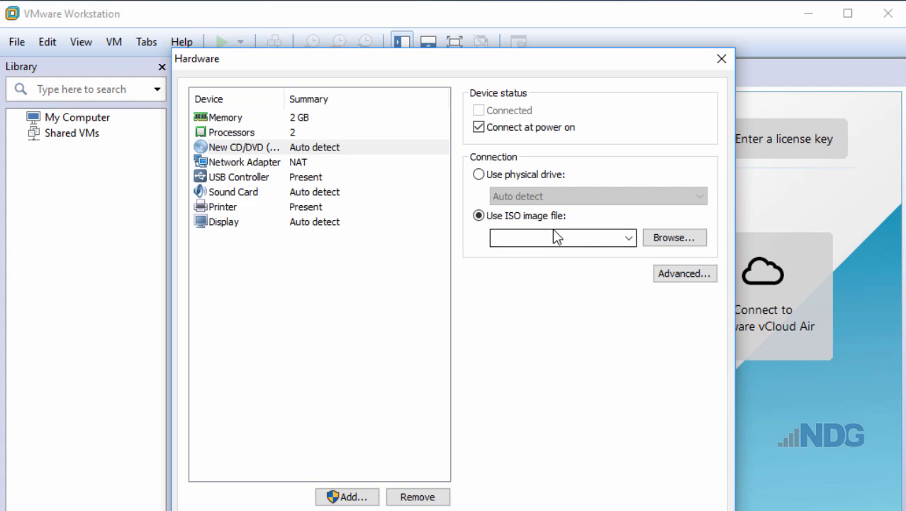
left_click(672, 239)
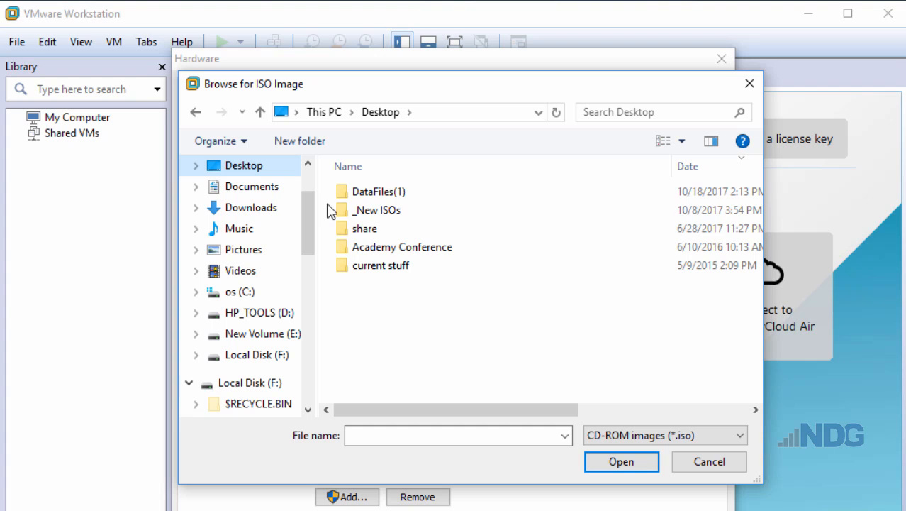
double_click(377, 210)
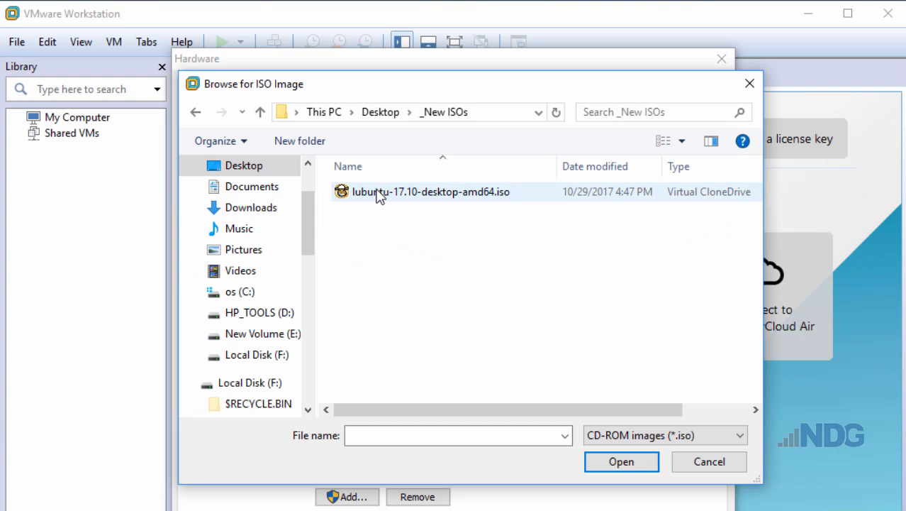
left_click(621, 461)
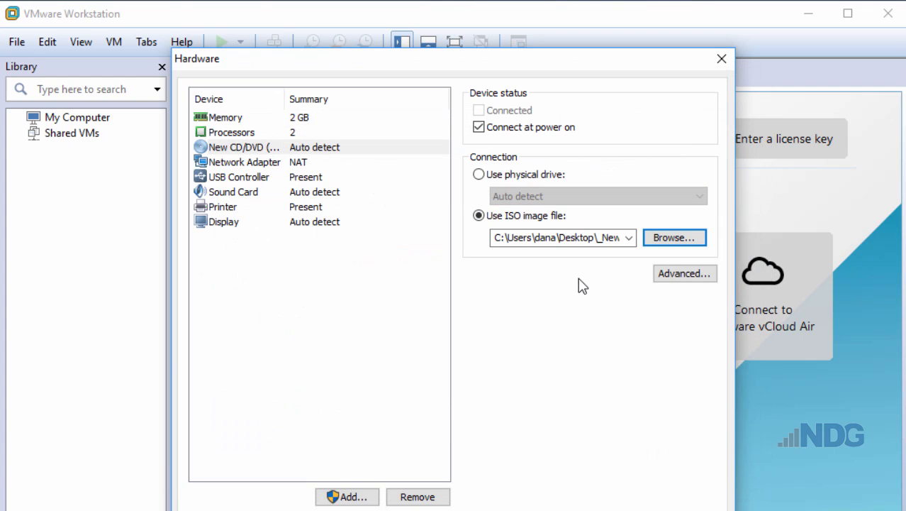
mouse_move(602, 327)
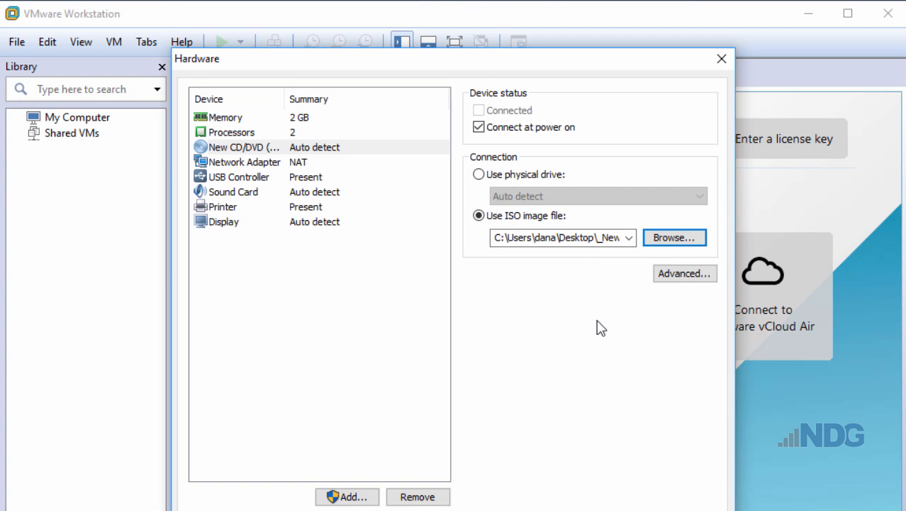
mouse_move(258, 257)
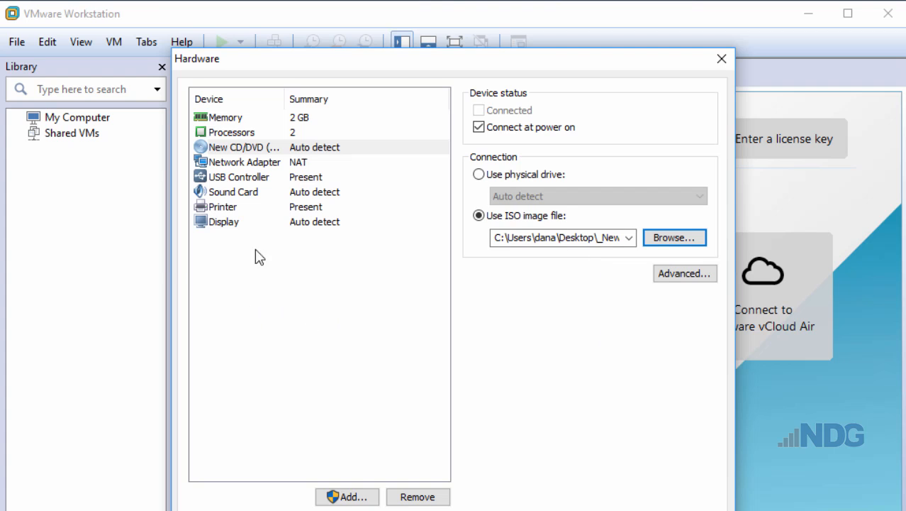
mouse_move(252, 173)
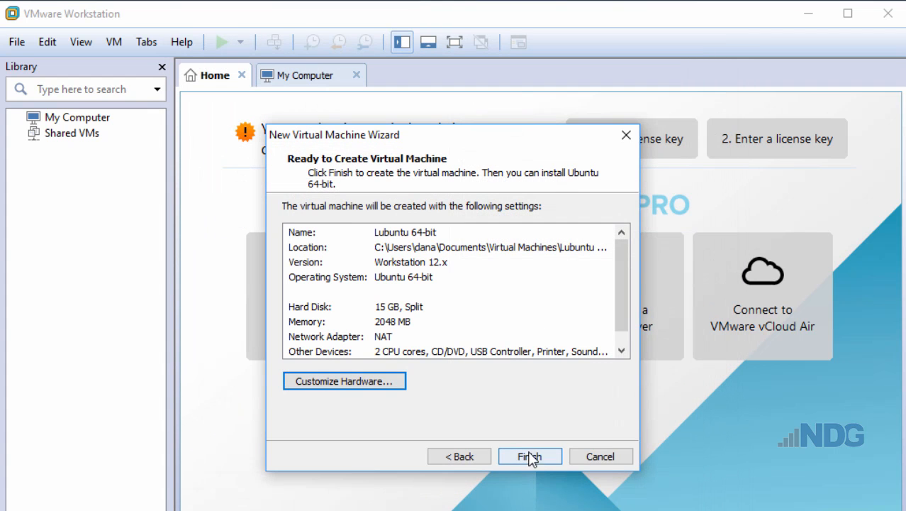
- Finish the wizard, creating the Lubuntu 64-bit virtual machine in the library
left_click(531, 456)
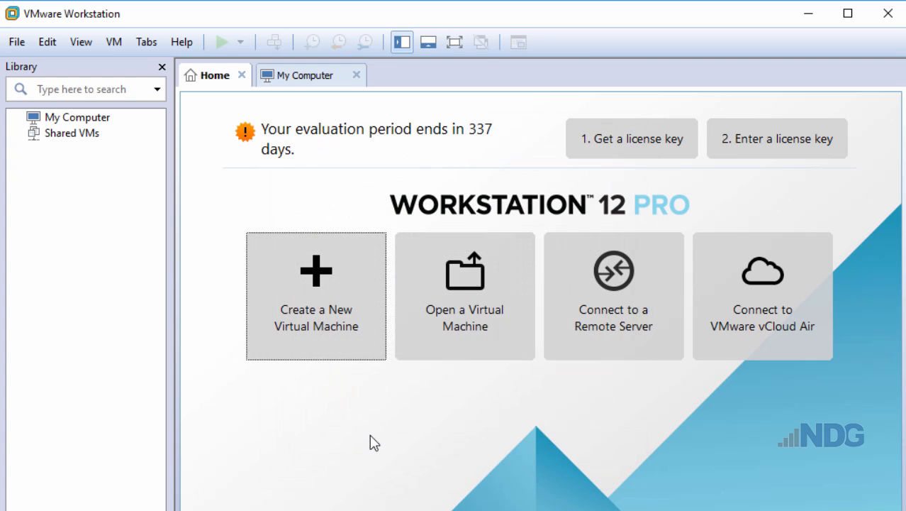
left_click(97, 133)
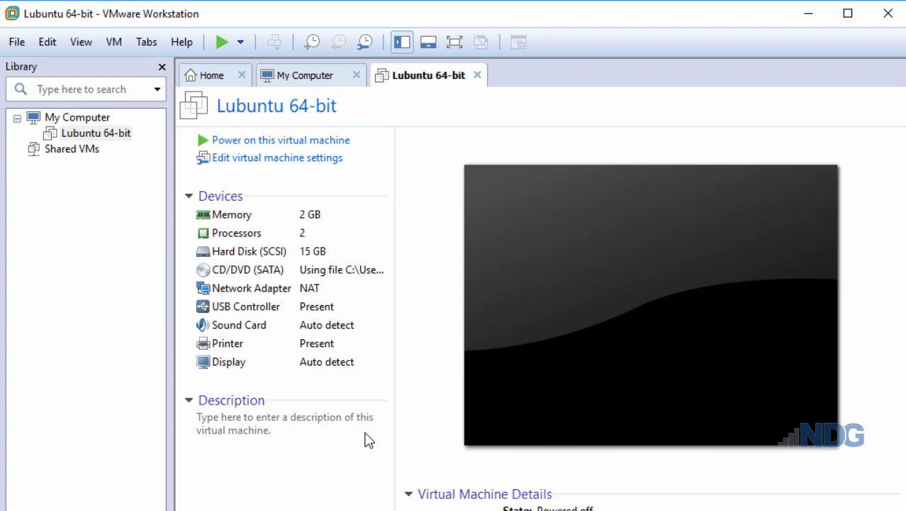
mouse_move(377, 380)
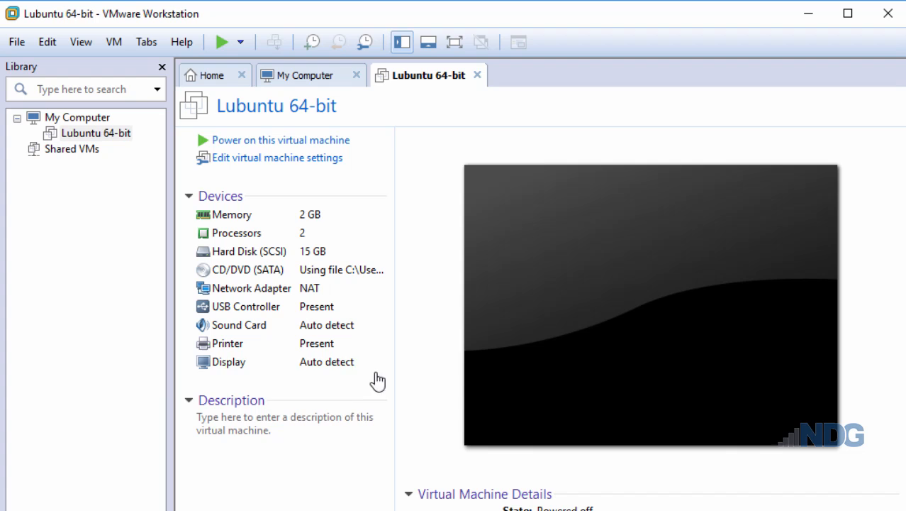
mouse_move(422, 315)
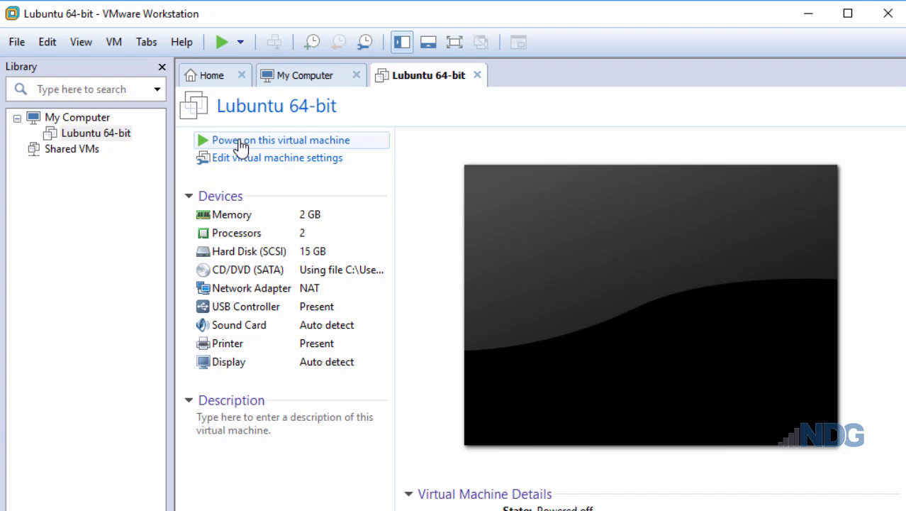
mouse_move(263, 147)
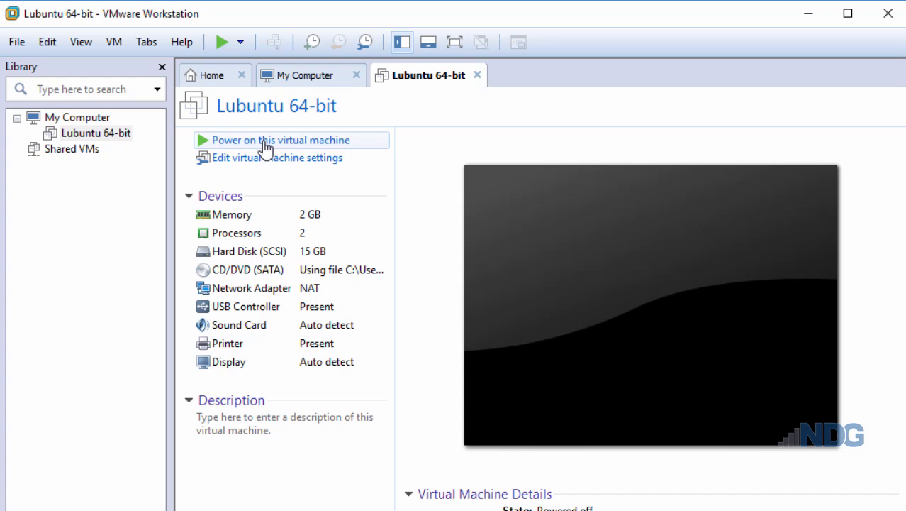
- Power on the Lubuntu 64-bit virtual machine so it reaches its boot screen
left_click(284, 141)
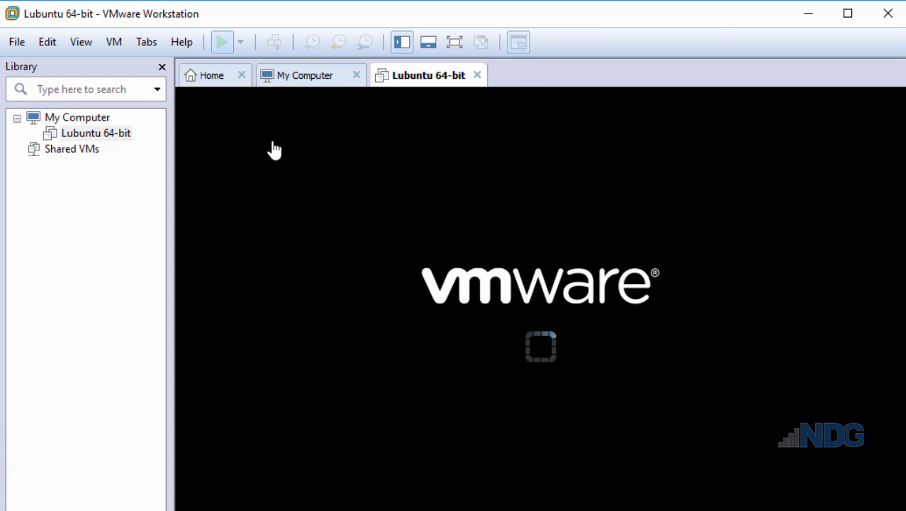
mouse_move(375, 353)
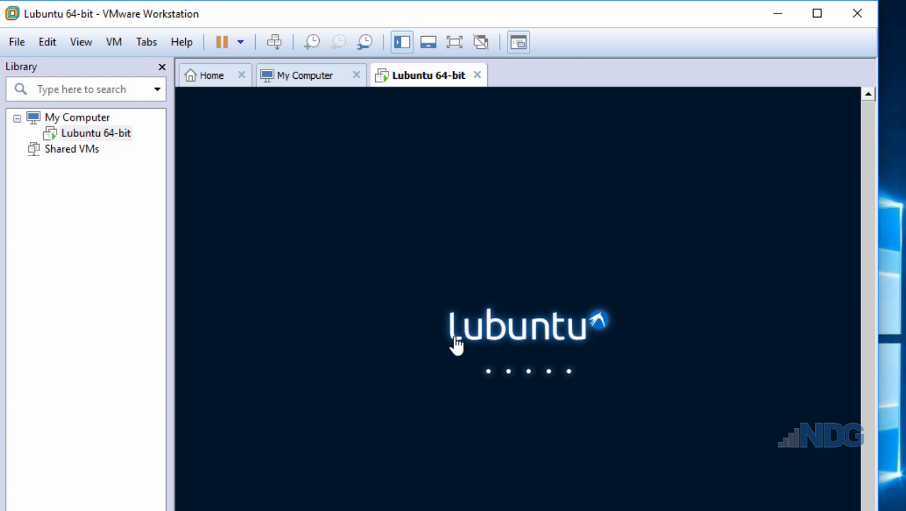
mouse_move(130, 353)
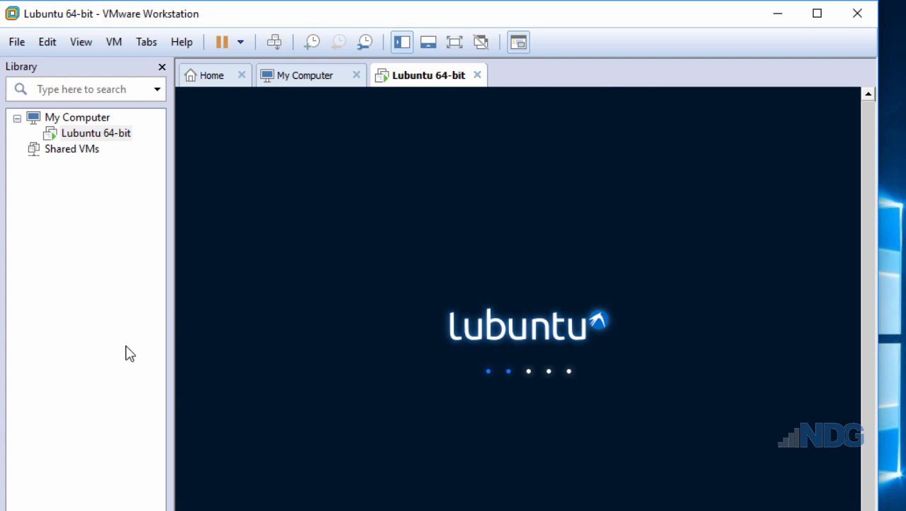
mouse_move(474, 371)
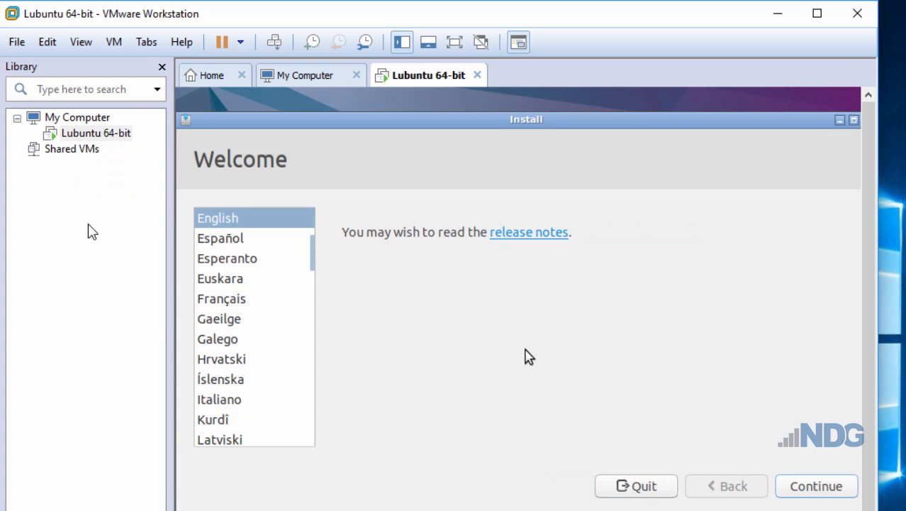
mouse_move(378, 363)
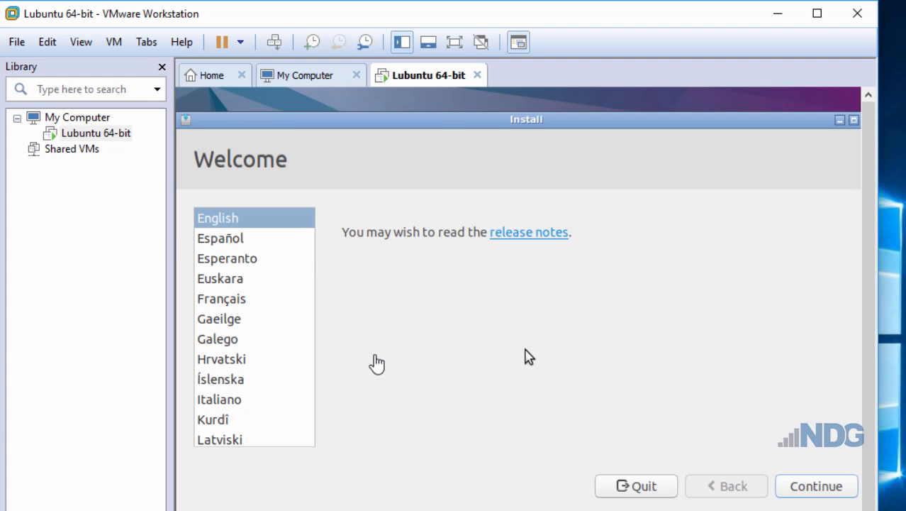
mouse_move(456, 340)
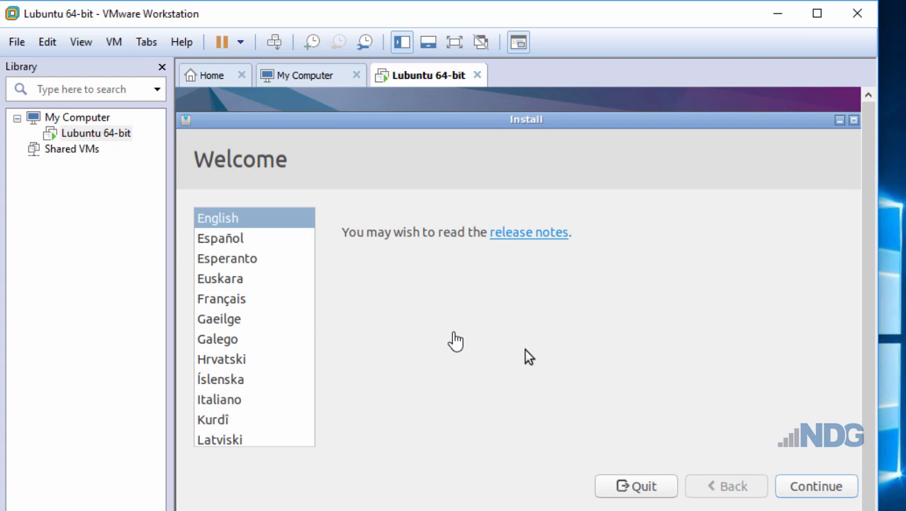
mouse_move(493, 255)
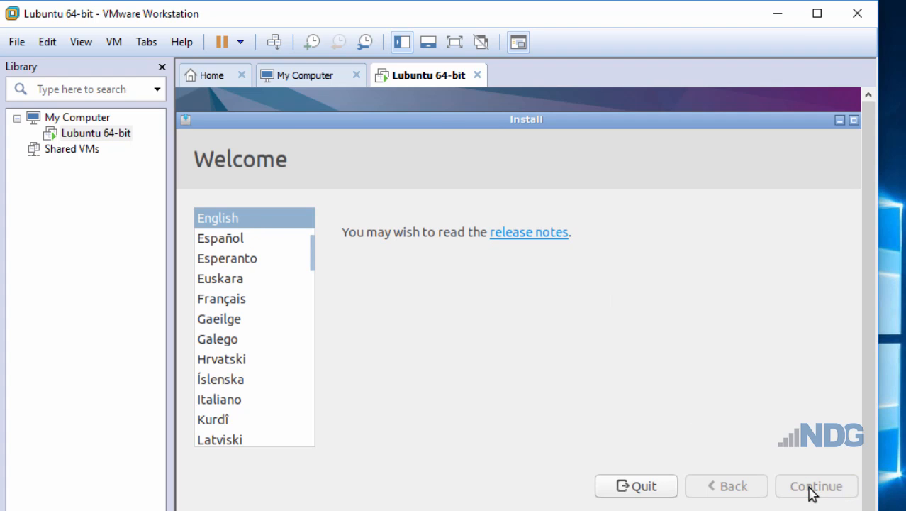
- Continue in English, tick third-party graphics/Wi-Fi/media software, and reach the Installation type step
left_click(817, 485)
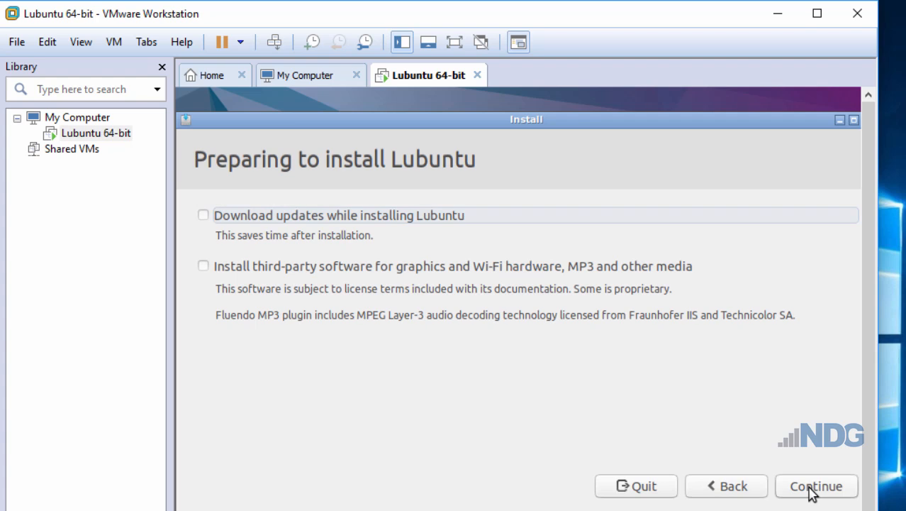
left_click(205, 265)
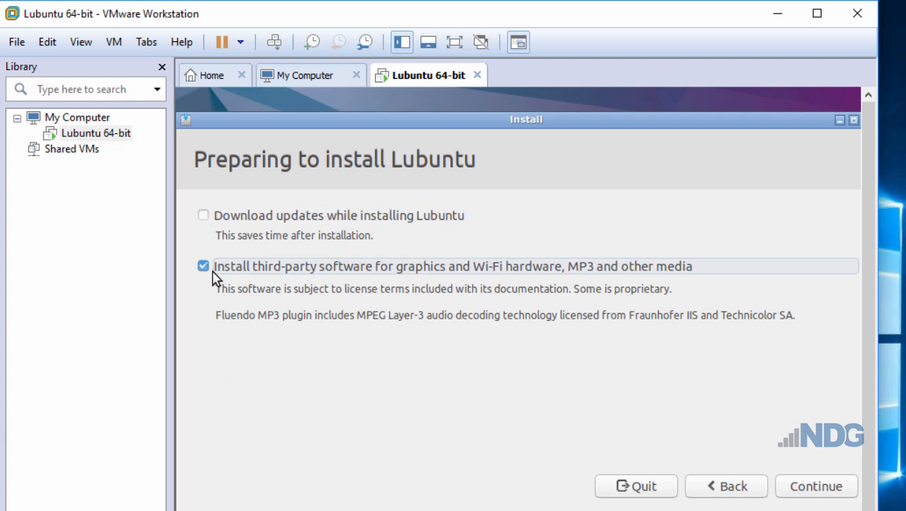
mouse_move(817, 485)
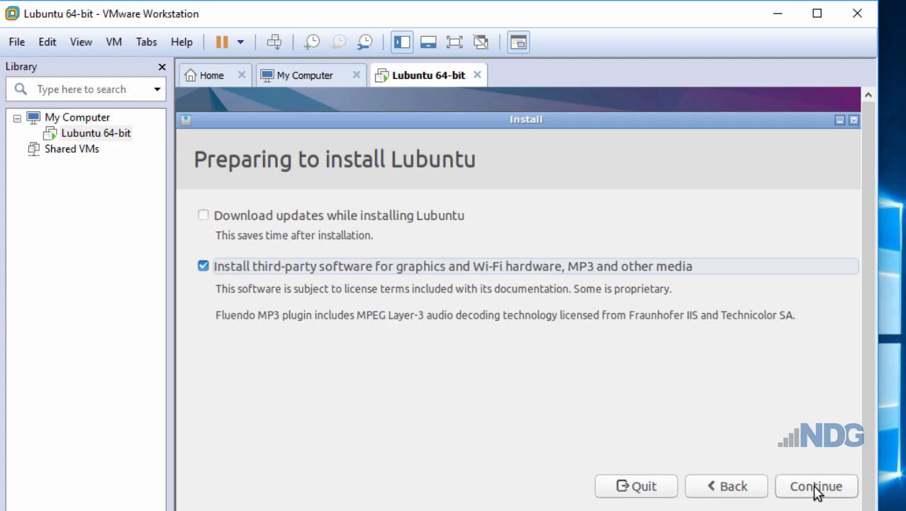
left_click(815, 485)
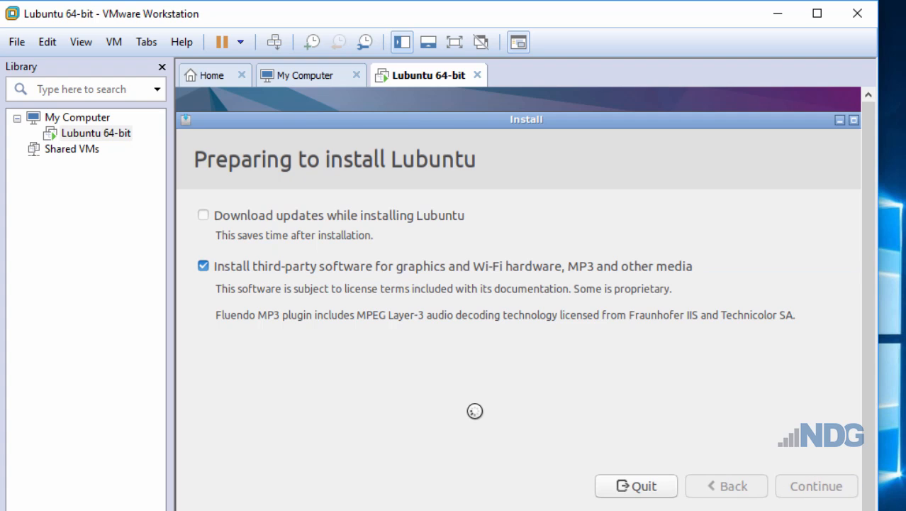
left_click(817, 485)
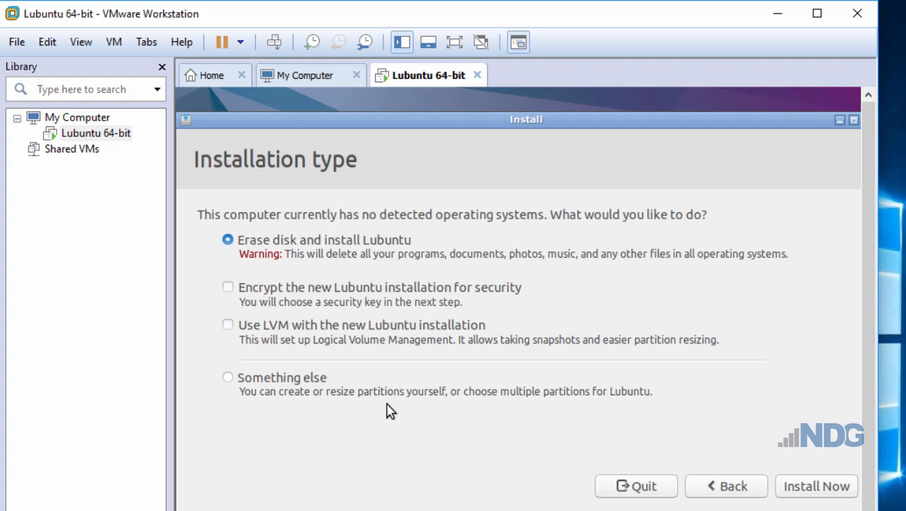
mouse_move(199, 247)
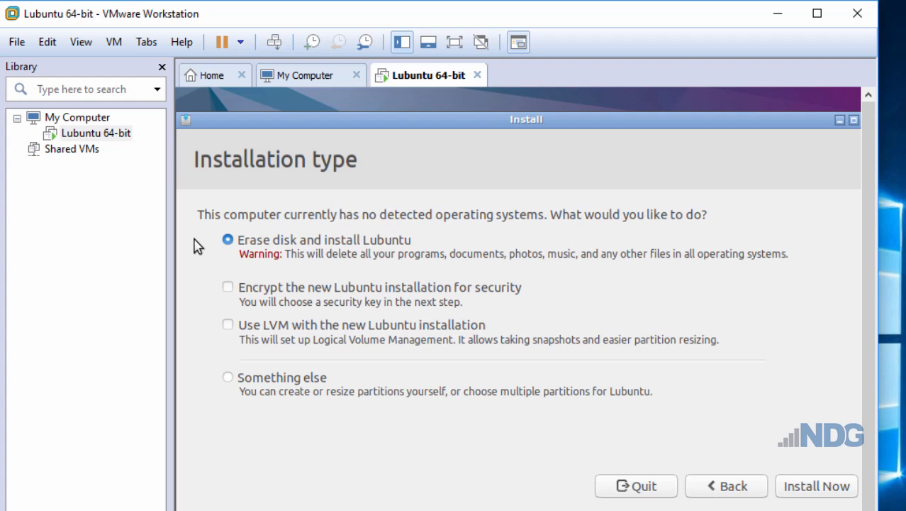
mouse_move(291, 234)
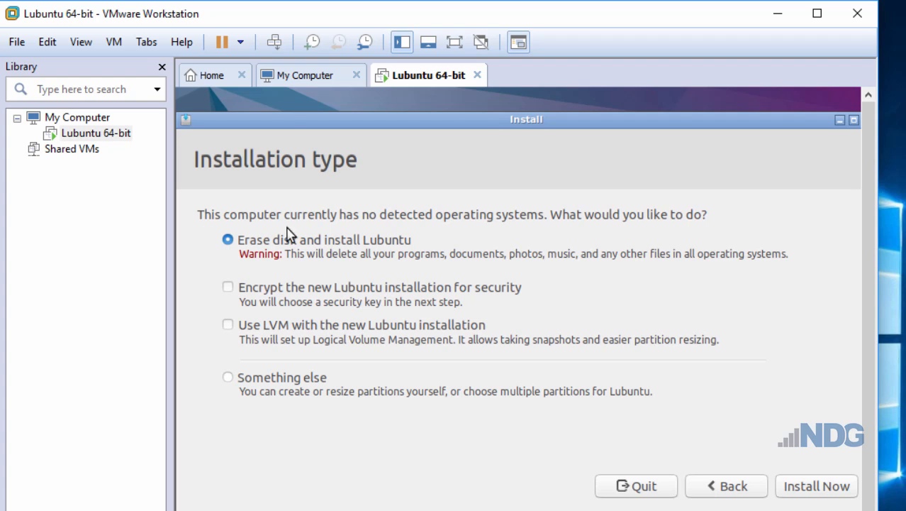
mouse_move(596, 236)
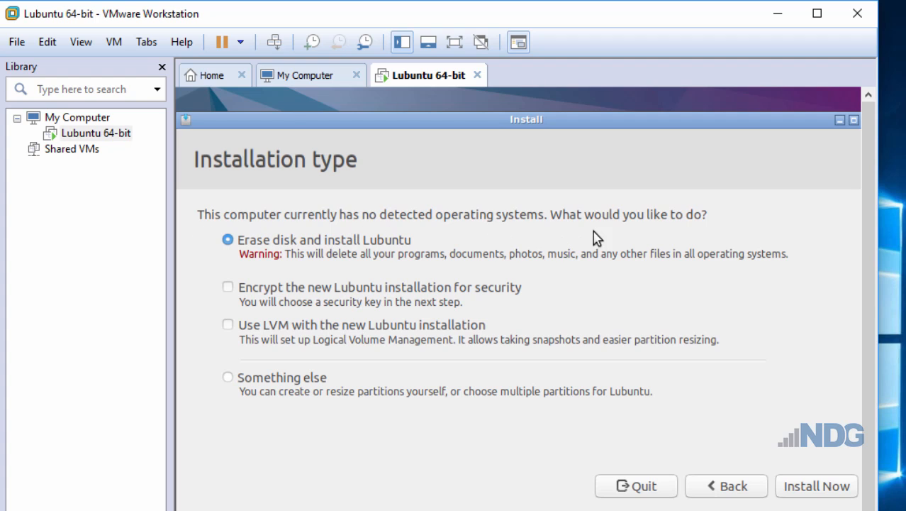
mouse_move(318, 277)
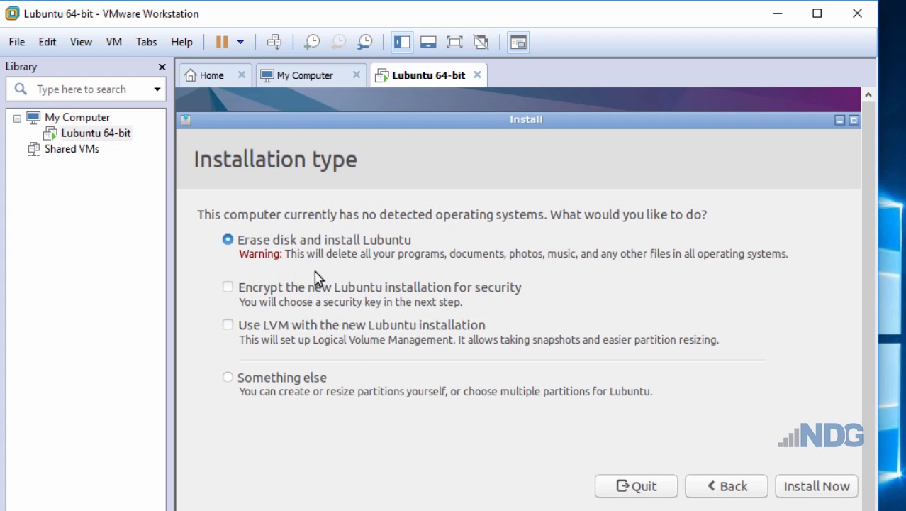
mouse_move(355, 284)
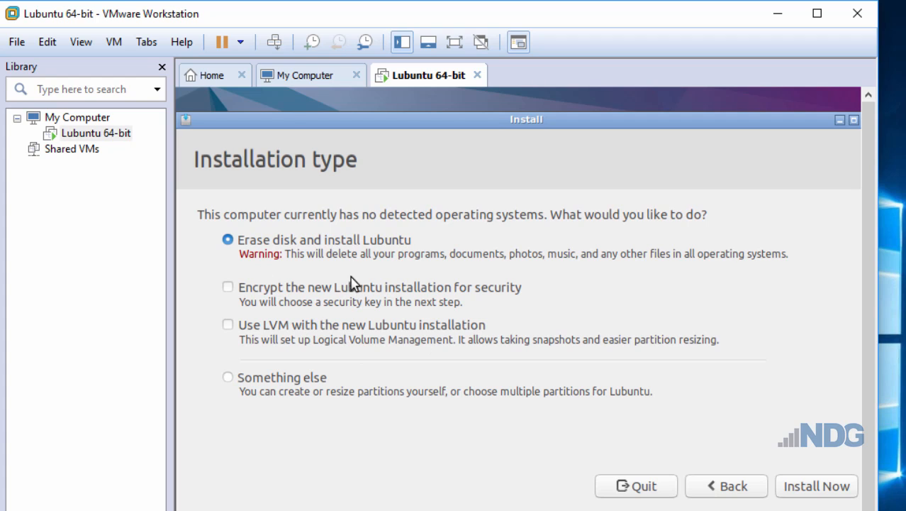
mouse_move(448, 281)
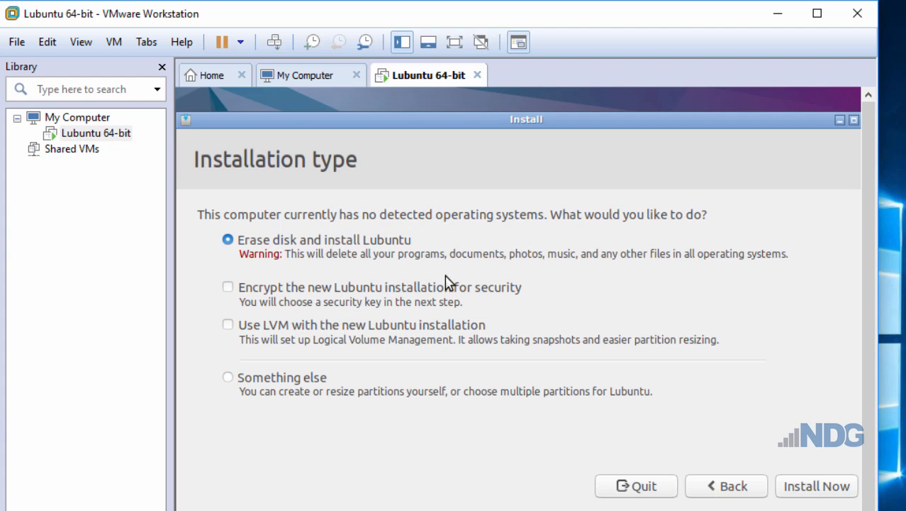
mouse_move(273, 278)
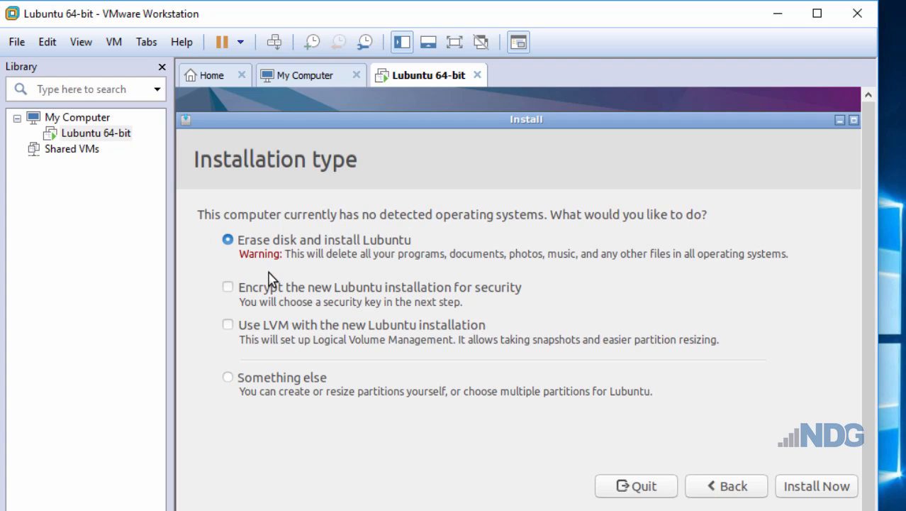
mouse_move(284, 278)
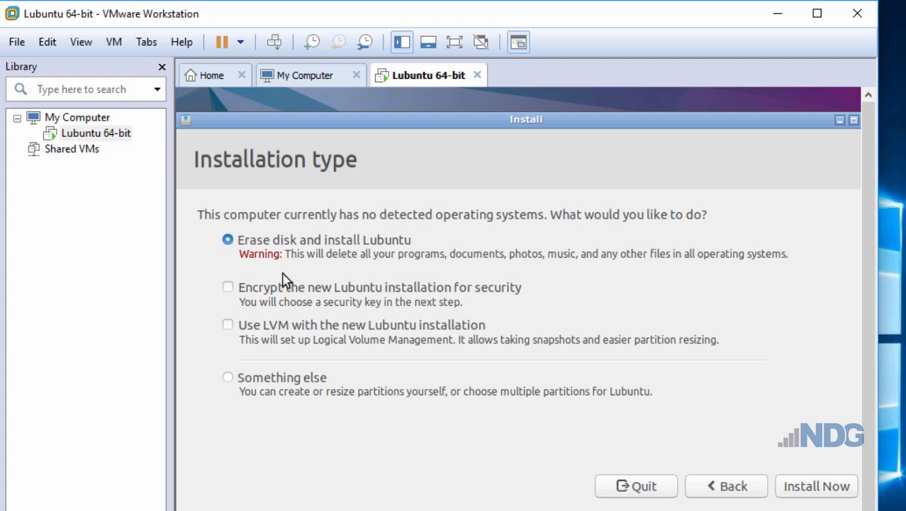
mouse_move(383, 281)
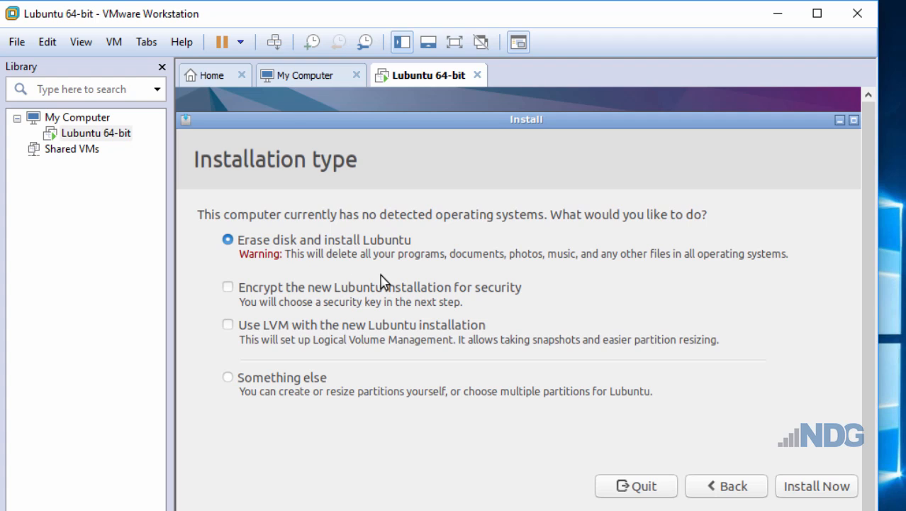
mouse_move(234, 271)
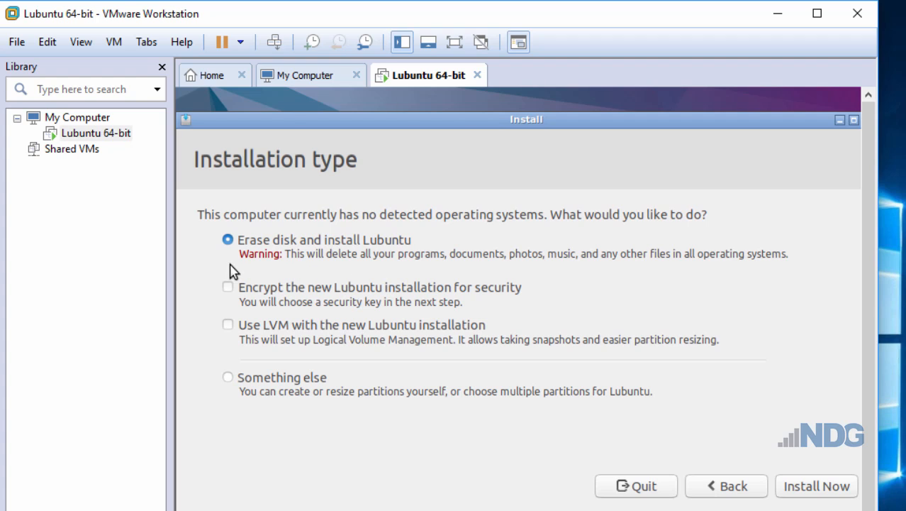
mouse_move(381, 249)
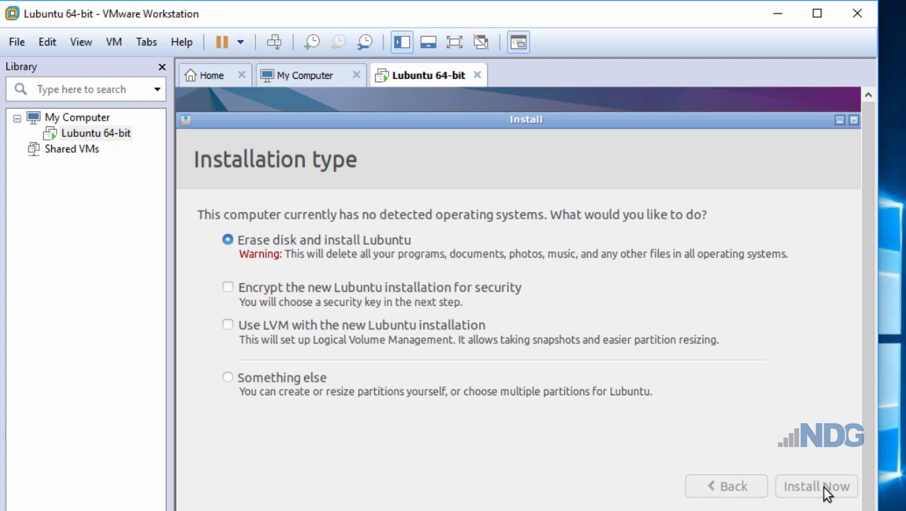
- Start the install with 'Erase disk and install Lubuntu' via Install Now
left_click(817, 486)
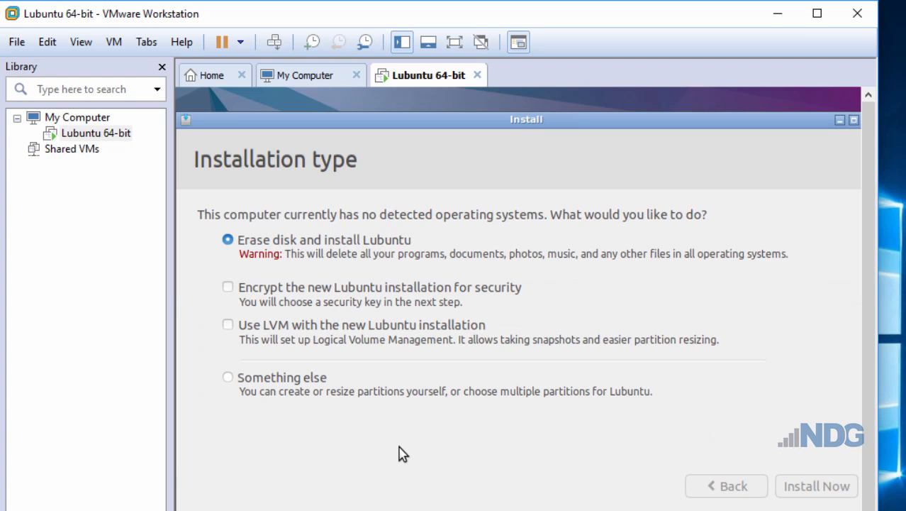
- Confirm the disk changes and accept Los Angeles as the time zone
left_click(817, 485)
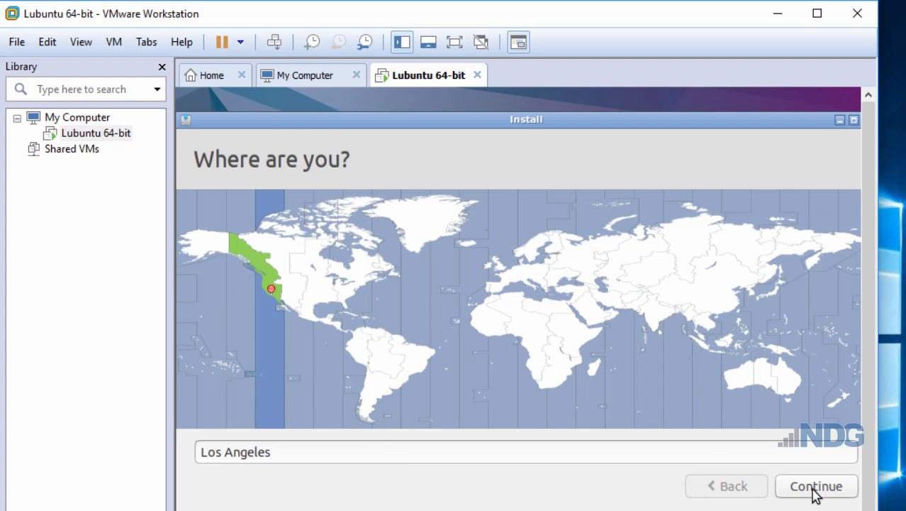
left_click(817, 485)
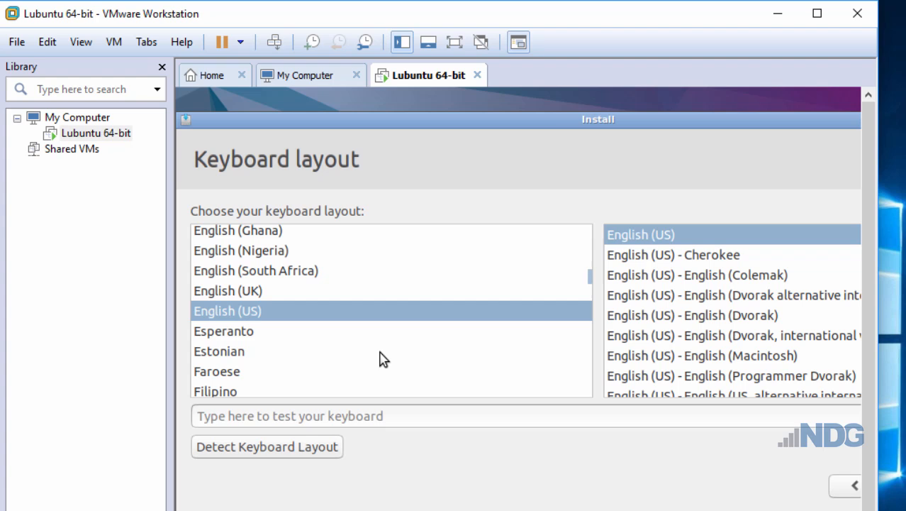
mouse_move(772, 489)
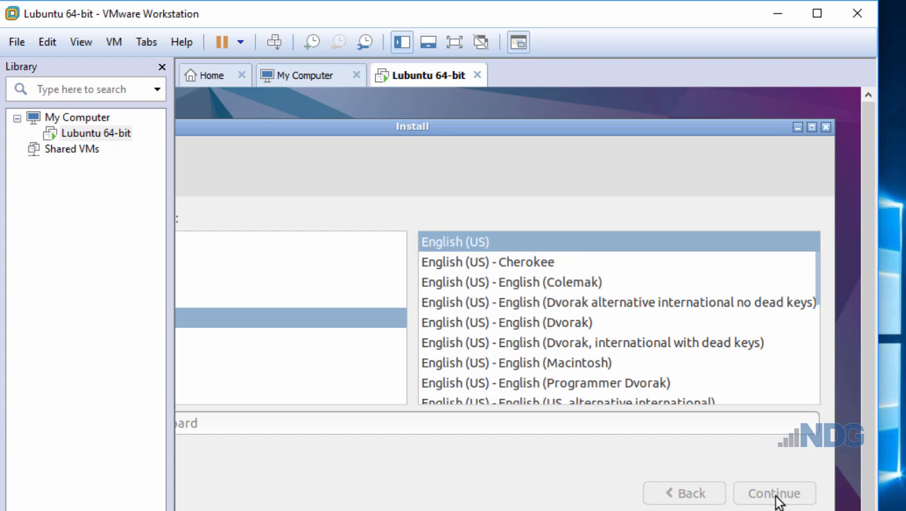
mouse_move(292, 136)
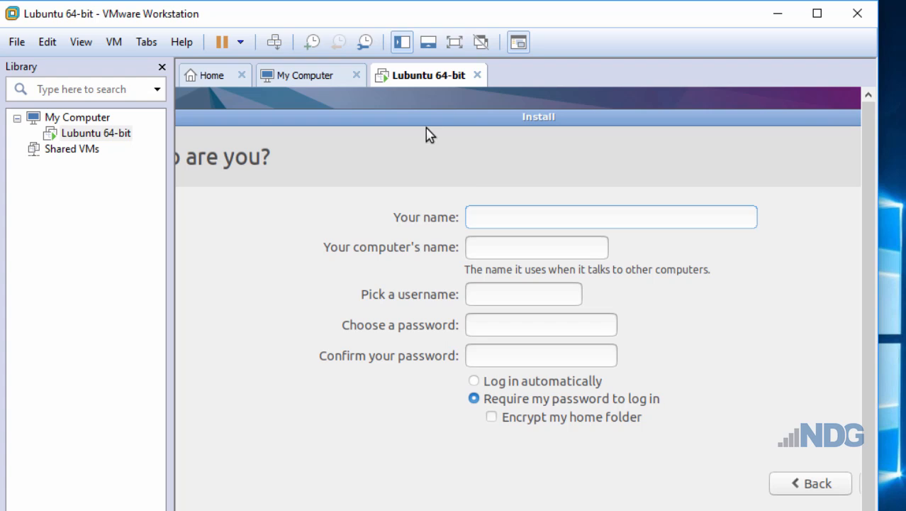
mouse_move(488, 224)
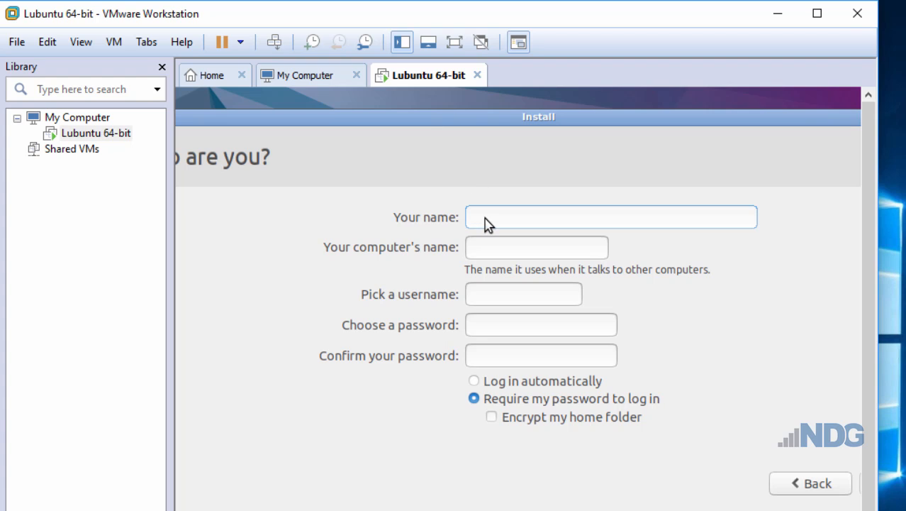
- Enter the name dan, keeping dan-virtual-machine and username dan, and move to the password
type("dan")
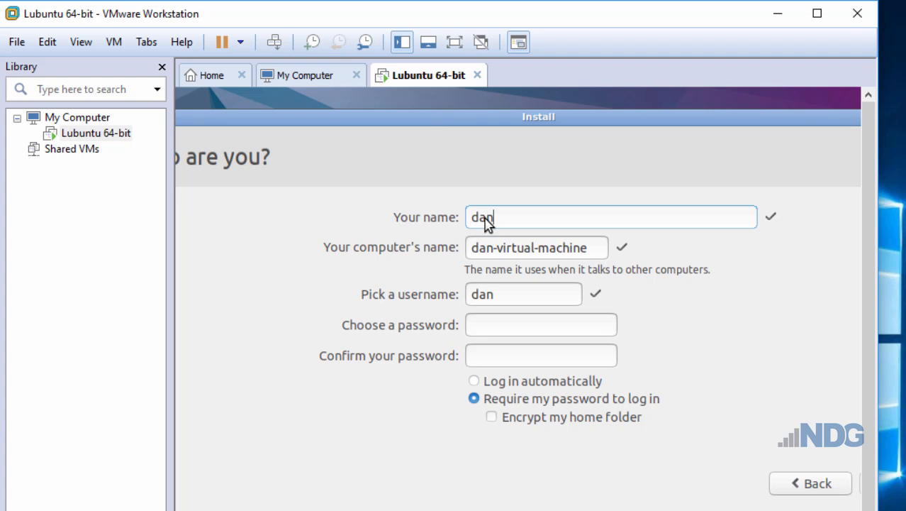
left_click(540, 324)
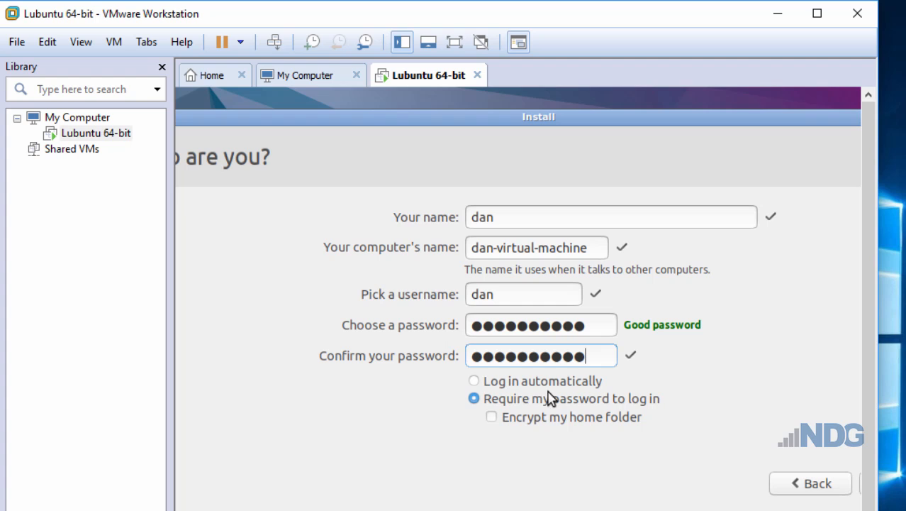
mouse_move(551, 446)
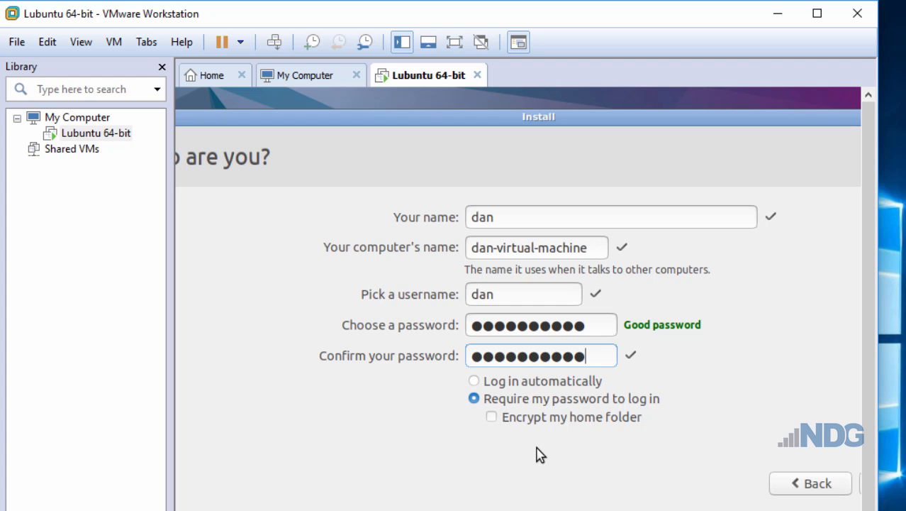
mouse_move(514, 439)
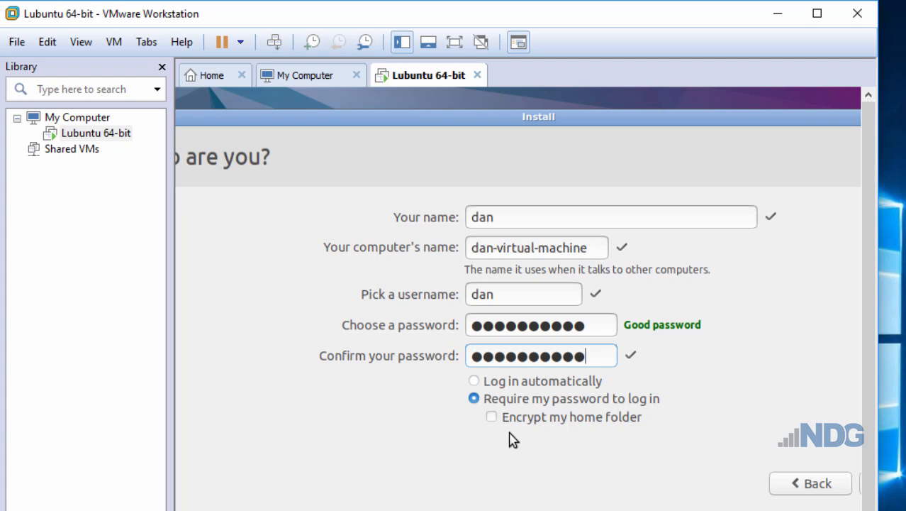
mouse_move(800, 131)
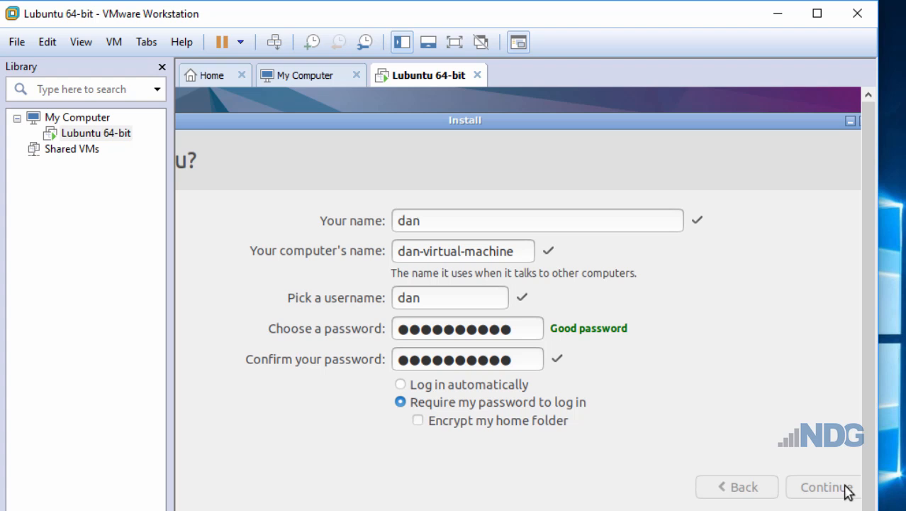
- Submit dan's account details so the Lubuntu installation slideshow begins
left_click(825, 487)
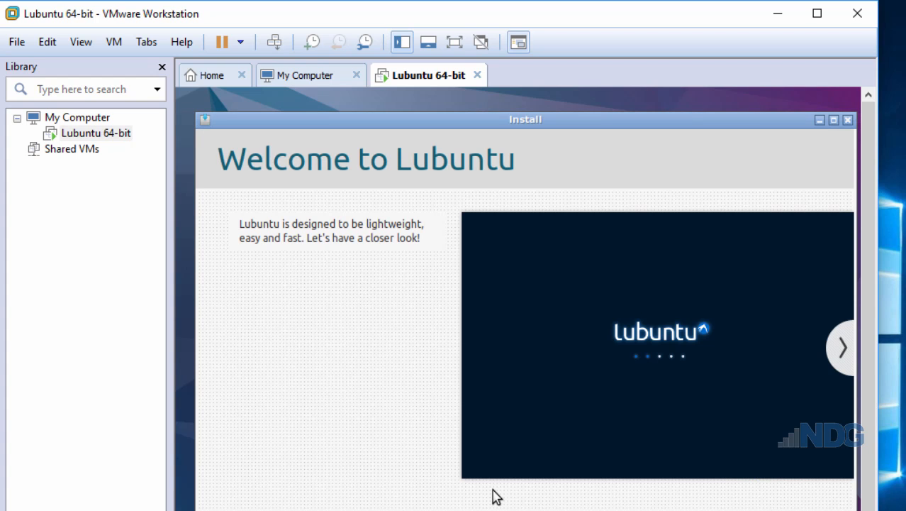
mouse_move(370, 363)
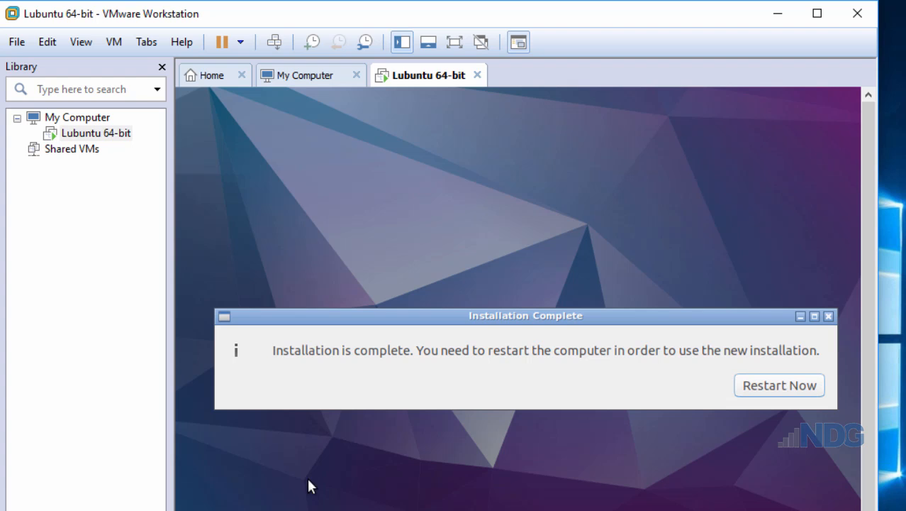
mouse_move(779, 386)
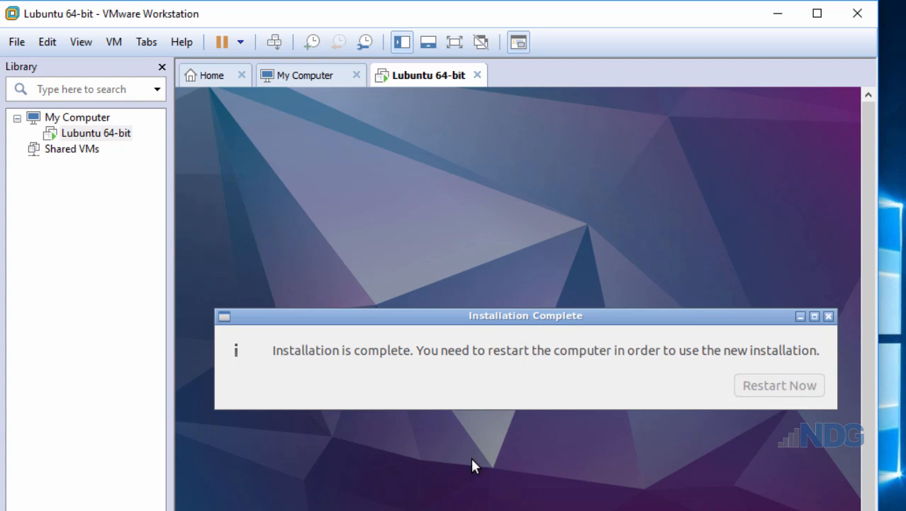
- Give the rebooting virtual machine focus at the remove-installation-medium prompt
left_click(779, 384)
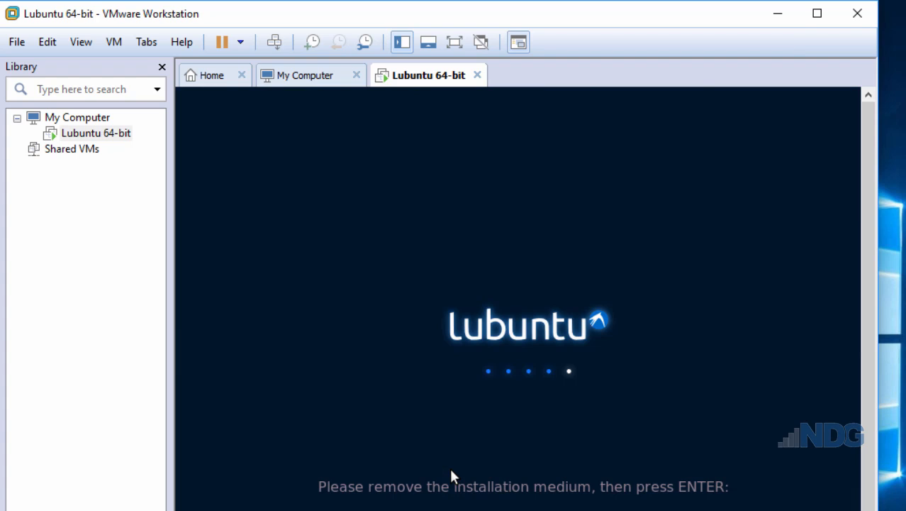
mouse_move(439, 333)
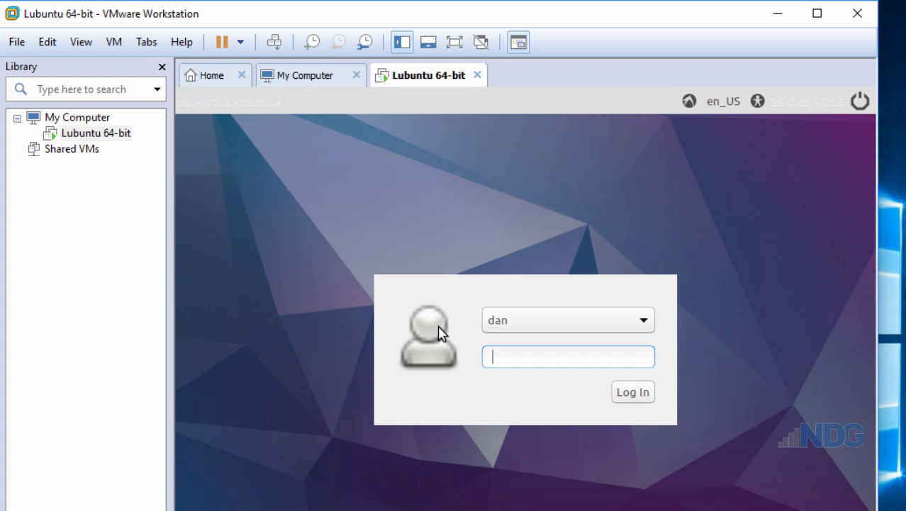
- Log in to Lubuntu as dan with his password and reach the desktop
type("•")
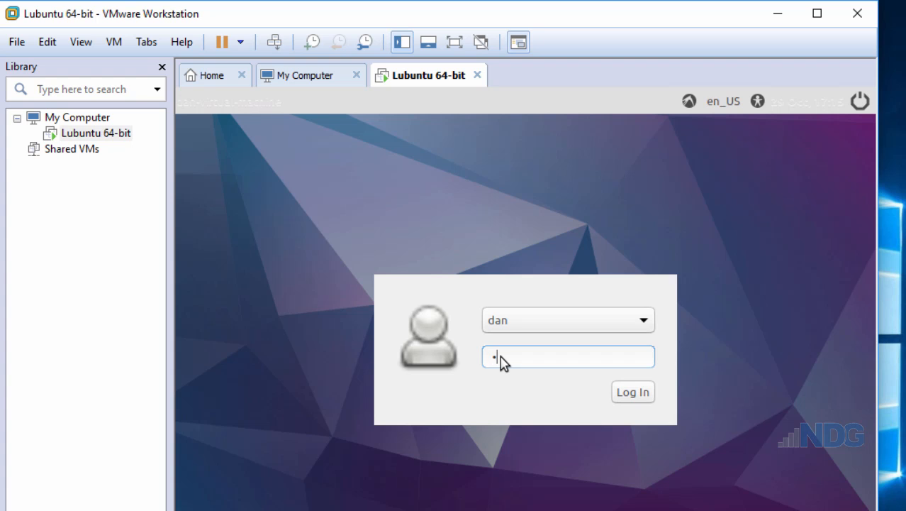
type("password")
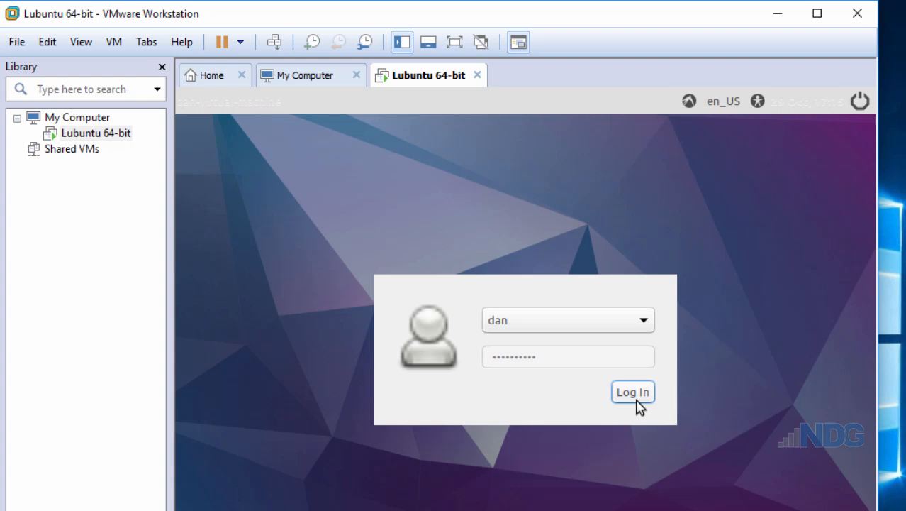
left_click(632, 391)
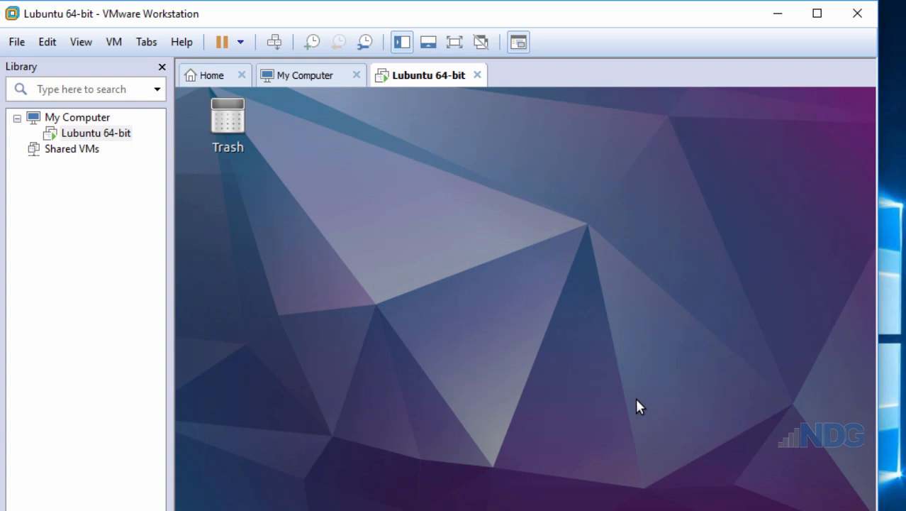